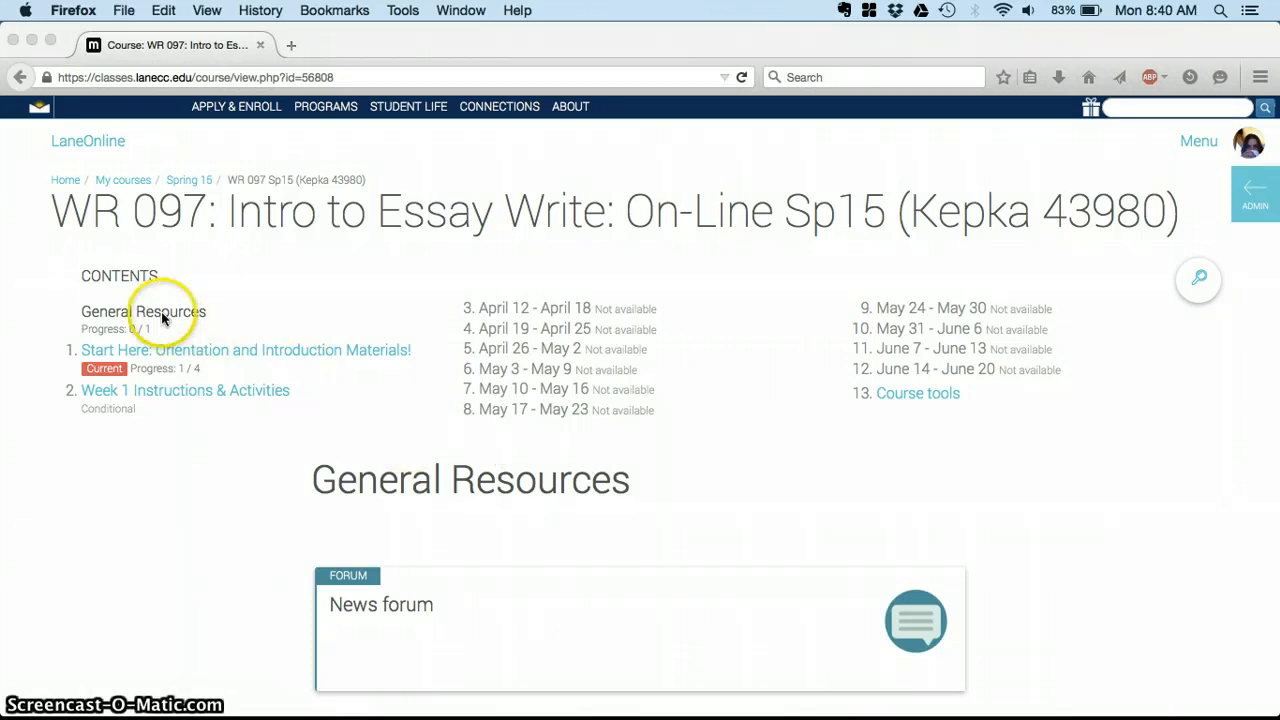
pyautogui.moveTo(1091, 529)
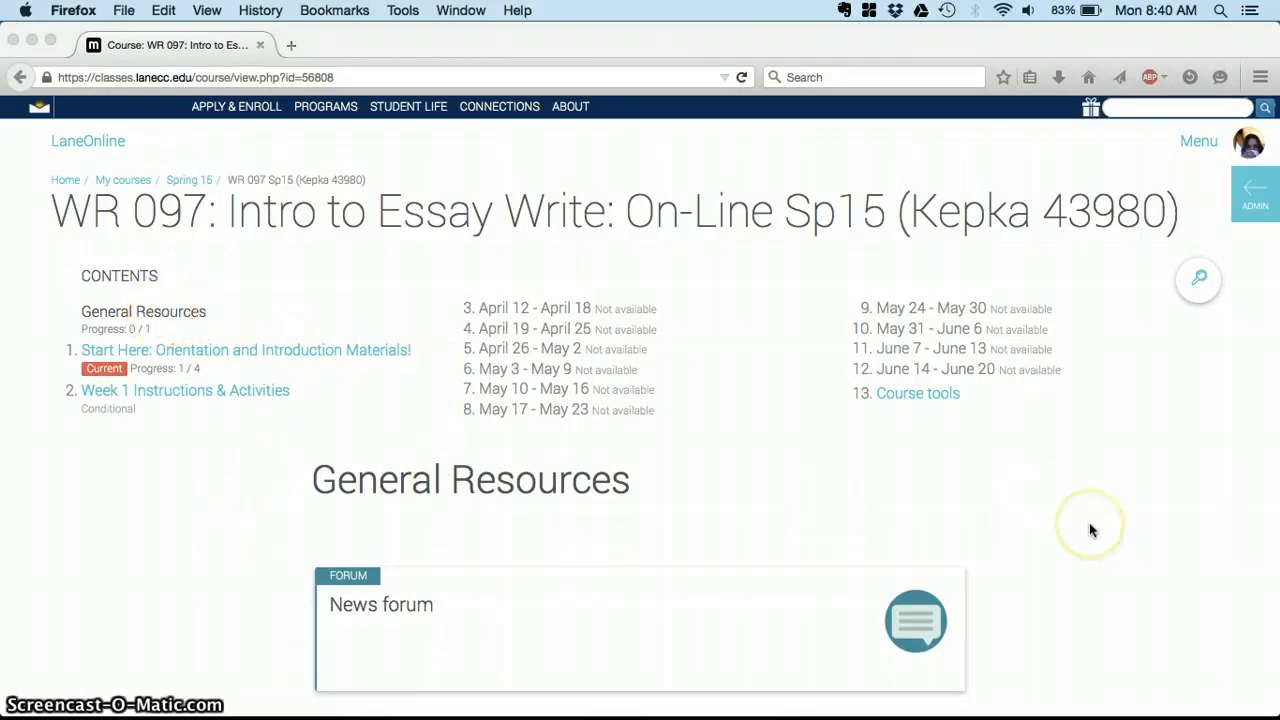
pyautogui.moveTo(553, 590)
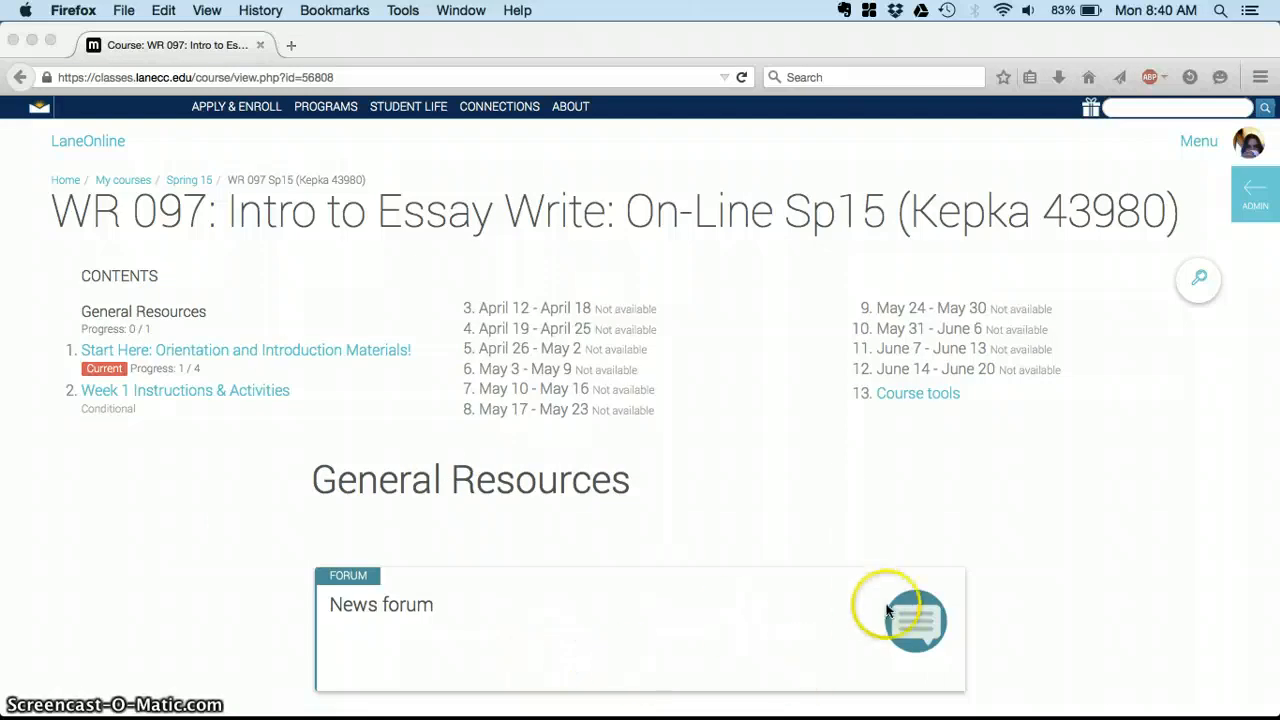
pyautogui.moveTo(955, 545)
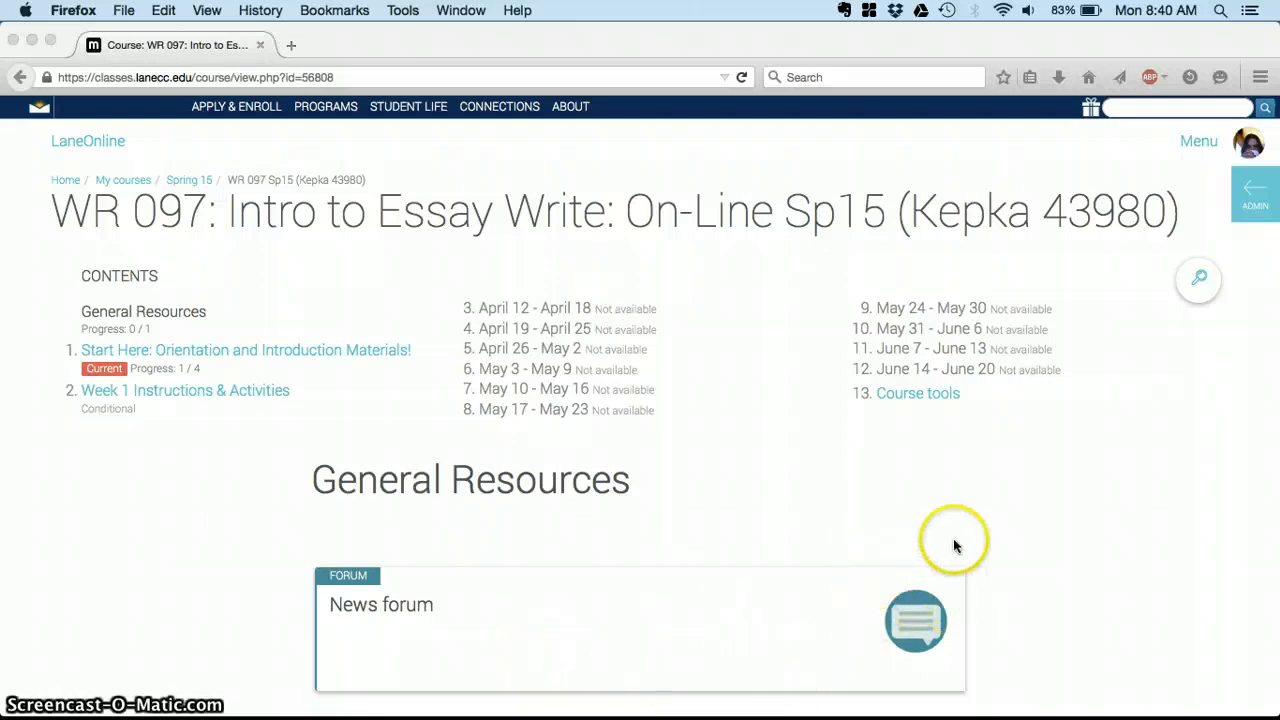
pyautogui.moveTo(929, 510)
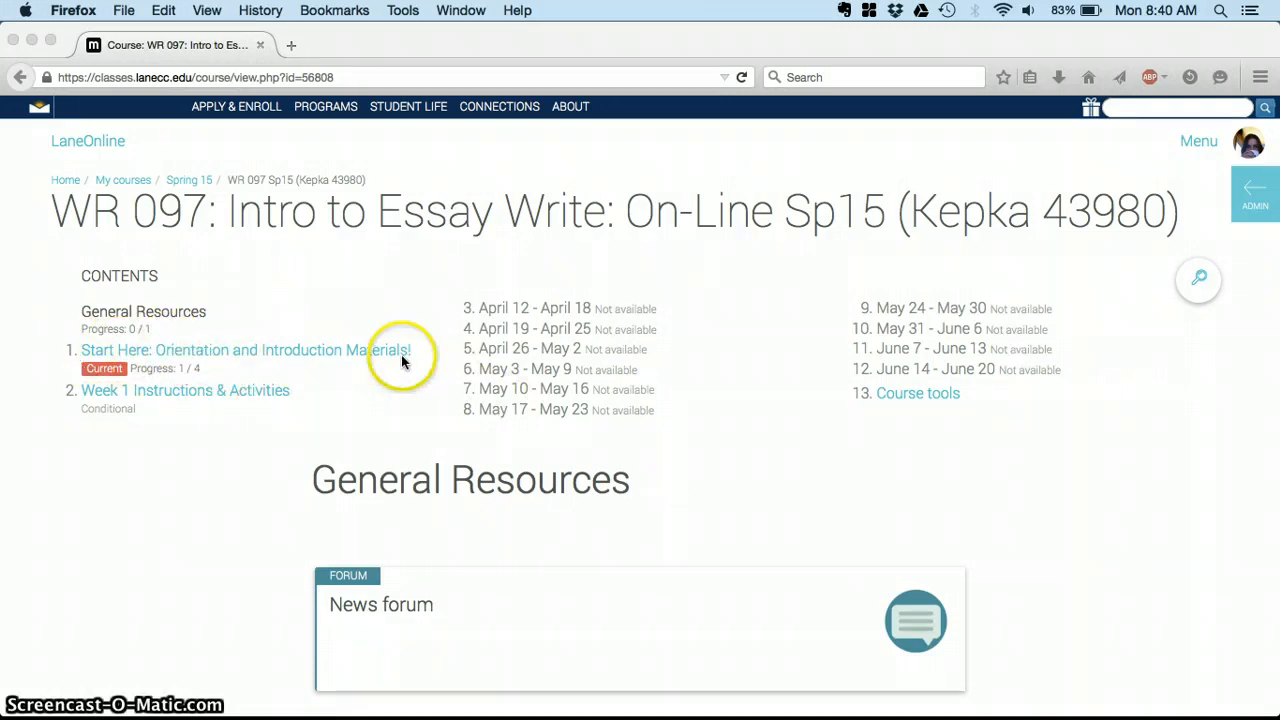
pyautogui.moveTo(320, 383)
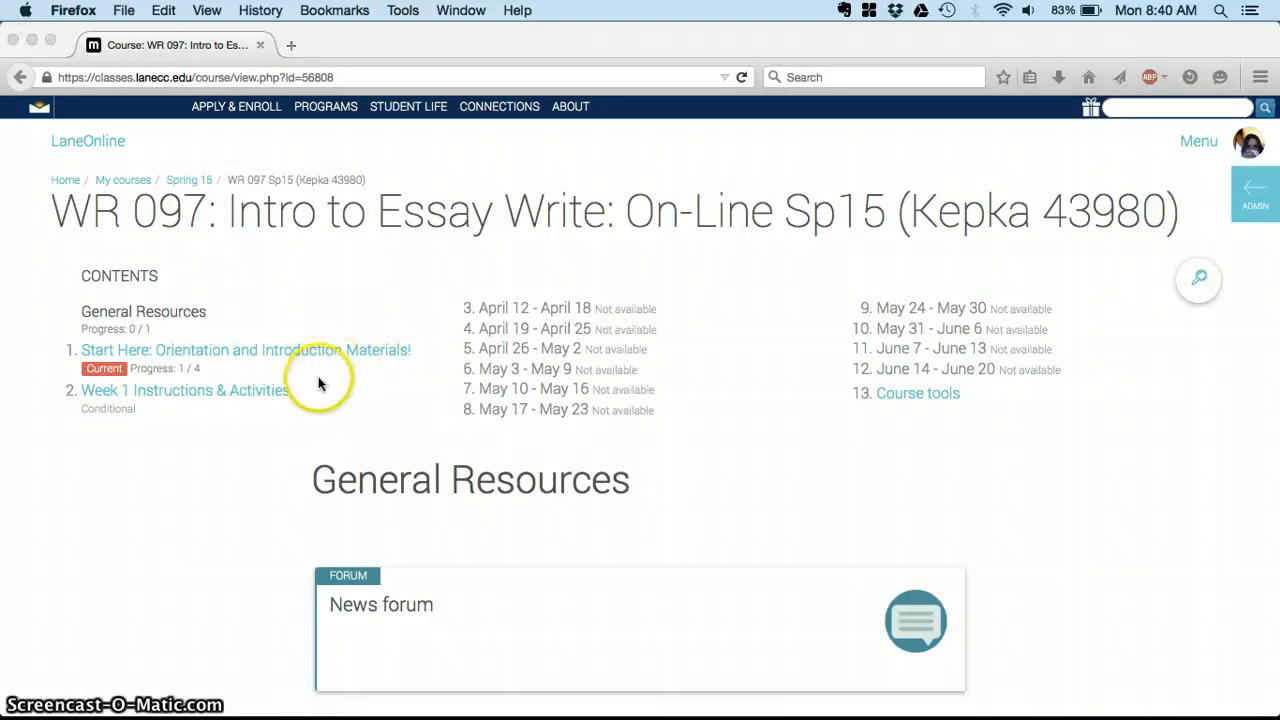
pyautogui.moveTo(518, 310)
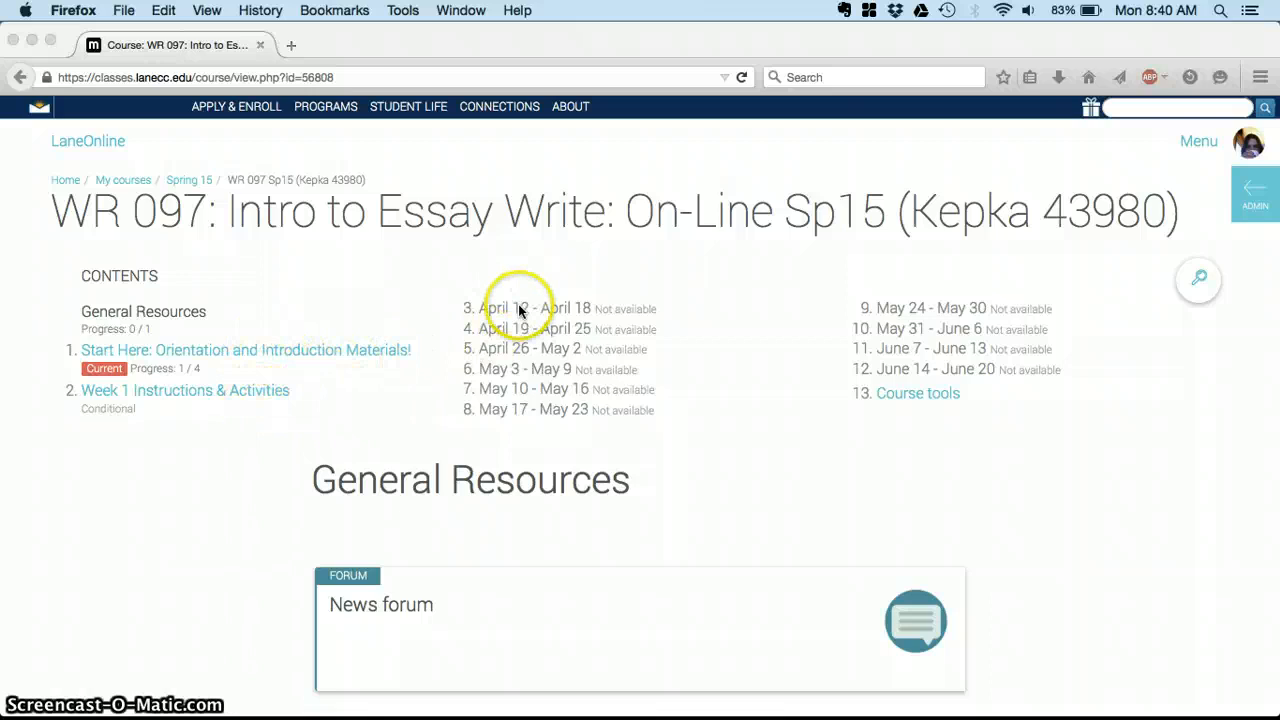
pyautogui.moveTo(340, 360)
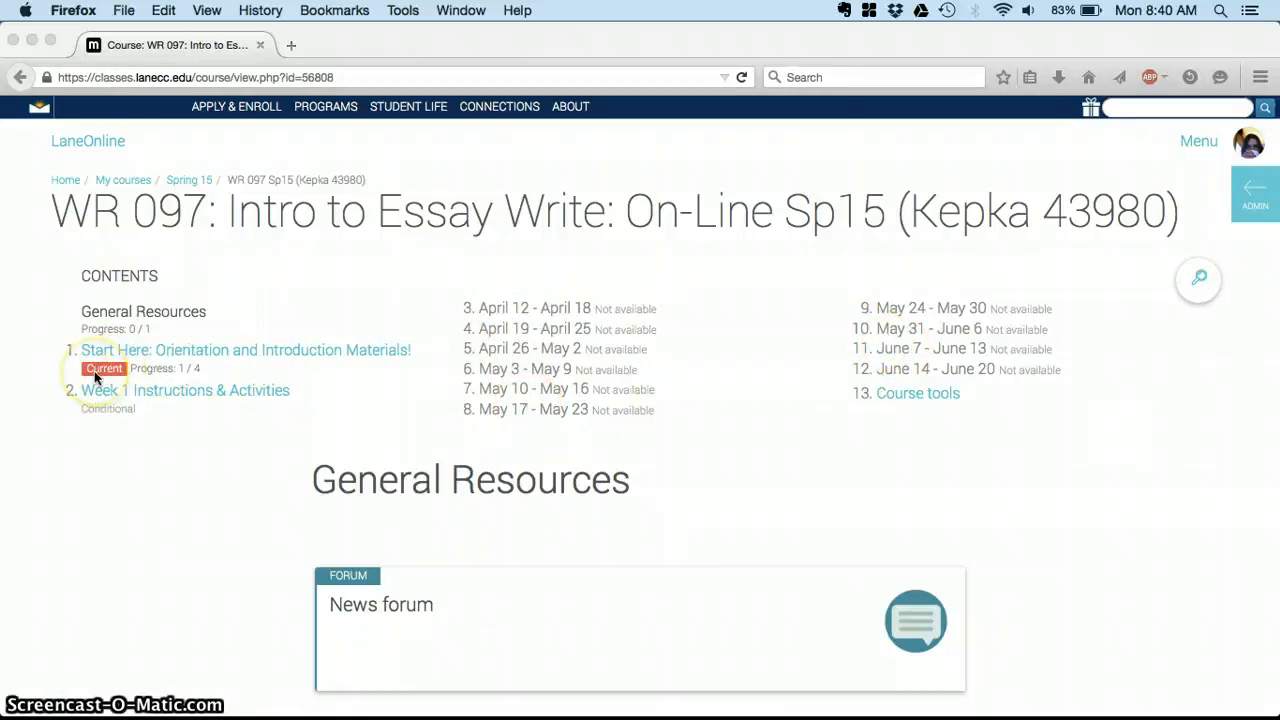
pyautogui.moveTo(315, 350)
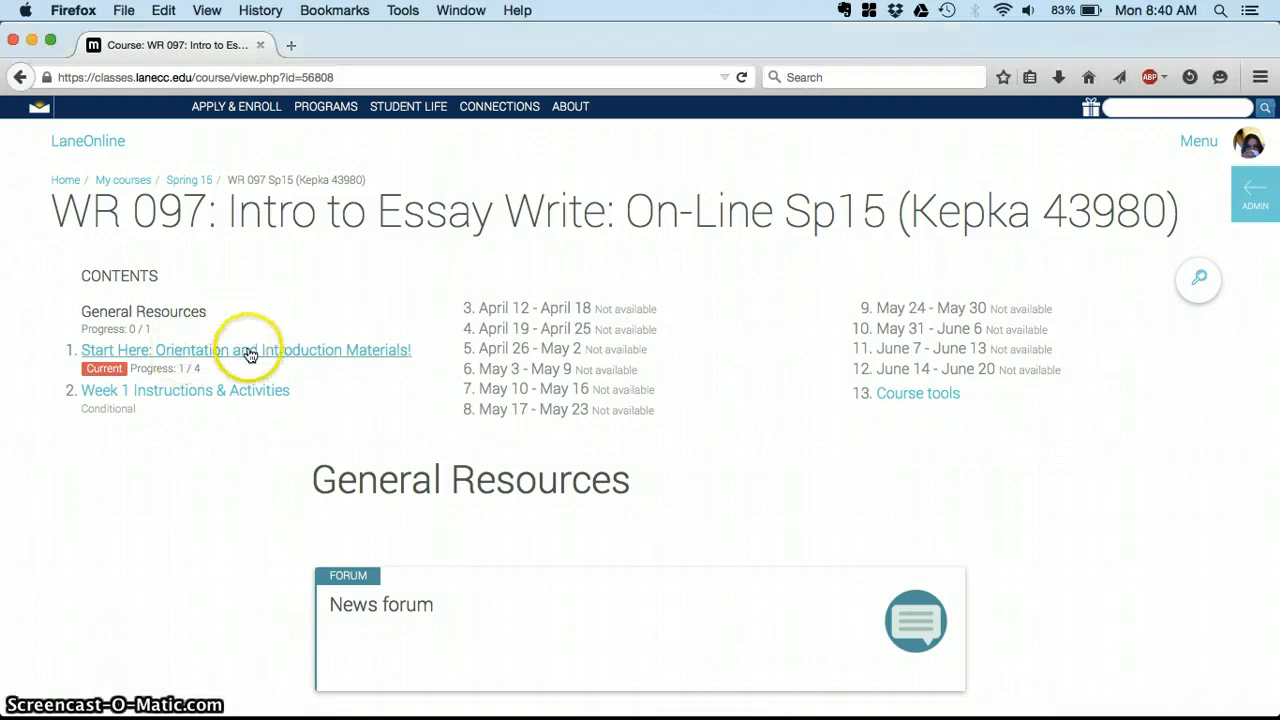
# Open the Start Here section and read its six-step list, from orientation video to introduction post
pyautogui.click(245, 350)
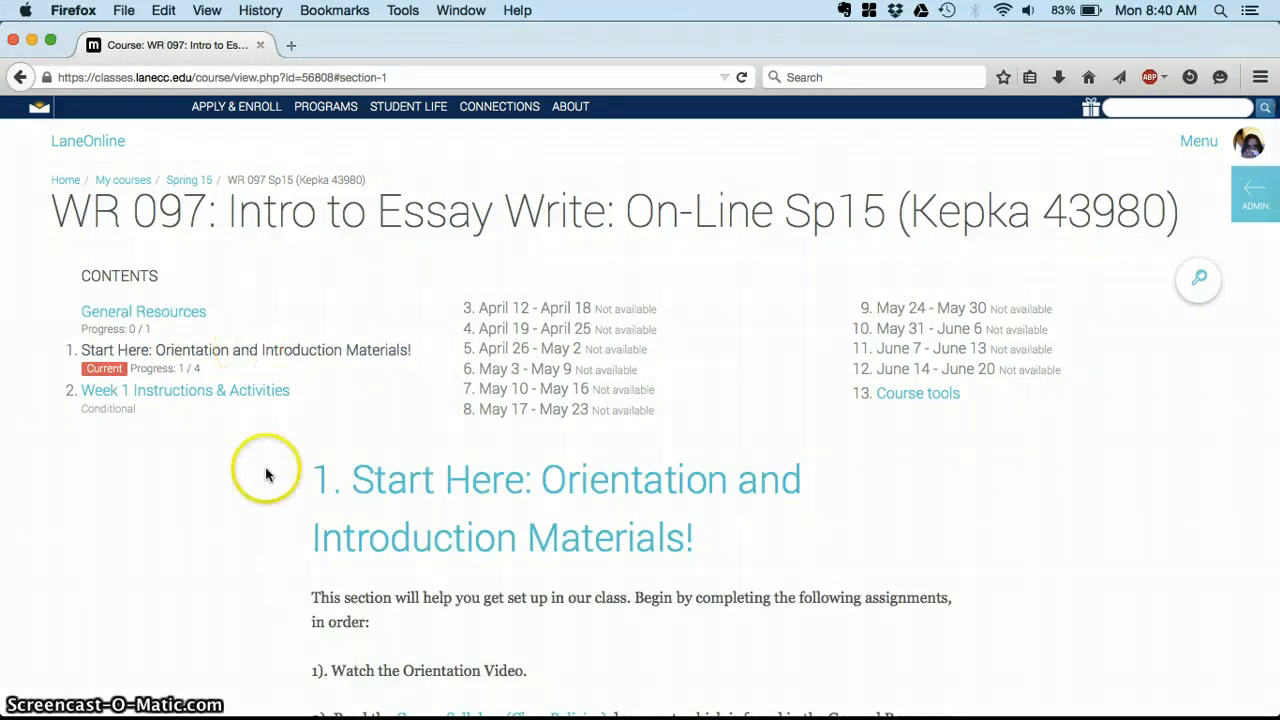
pyautogui.scroll(-3)
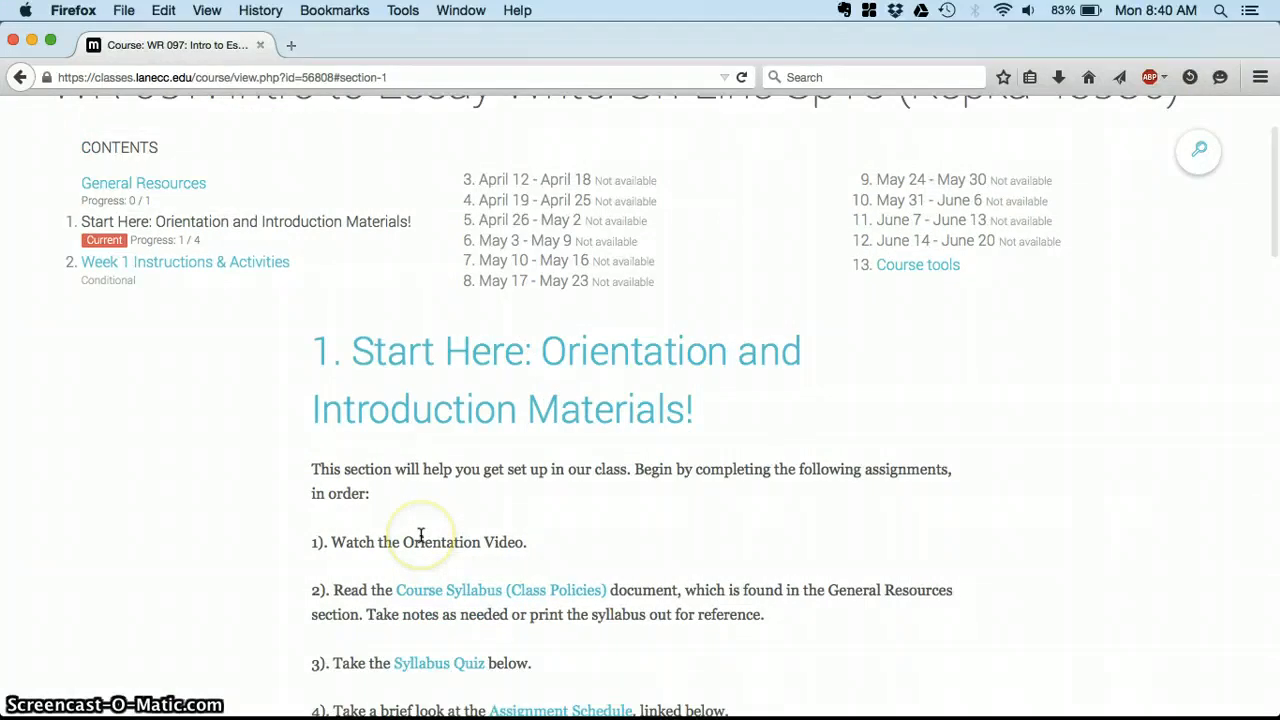
pyautogui.scroll(-3)
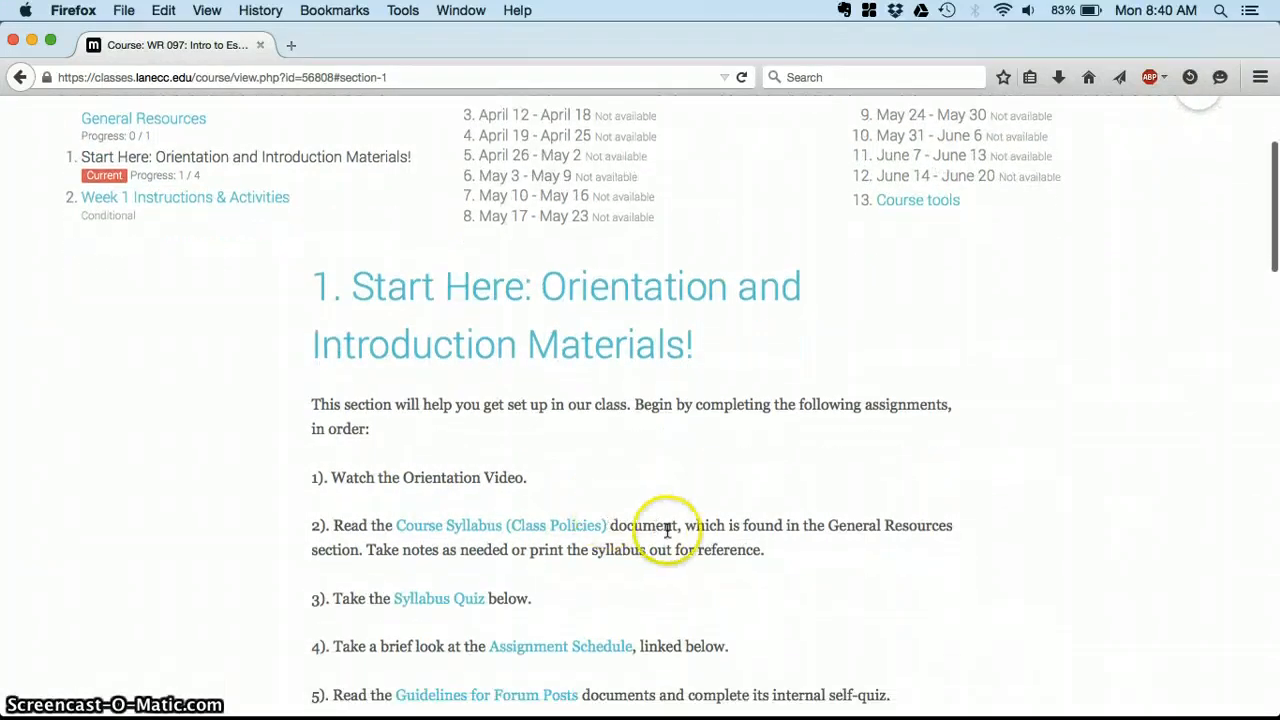
pyautogui.scroll(-3)
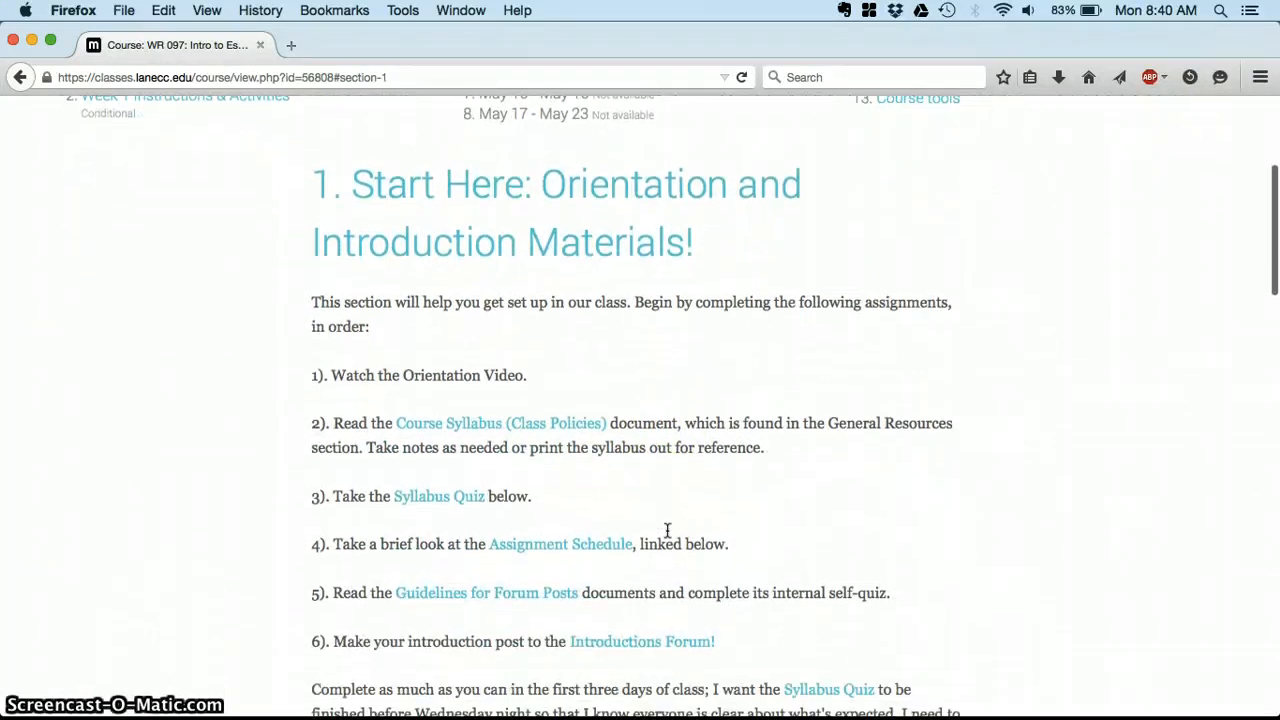
pyautogui.scroll(-3)
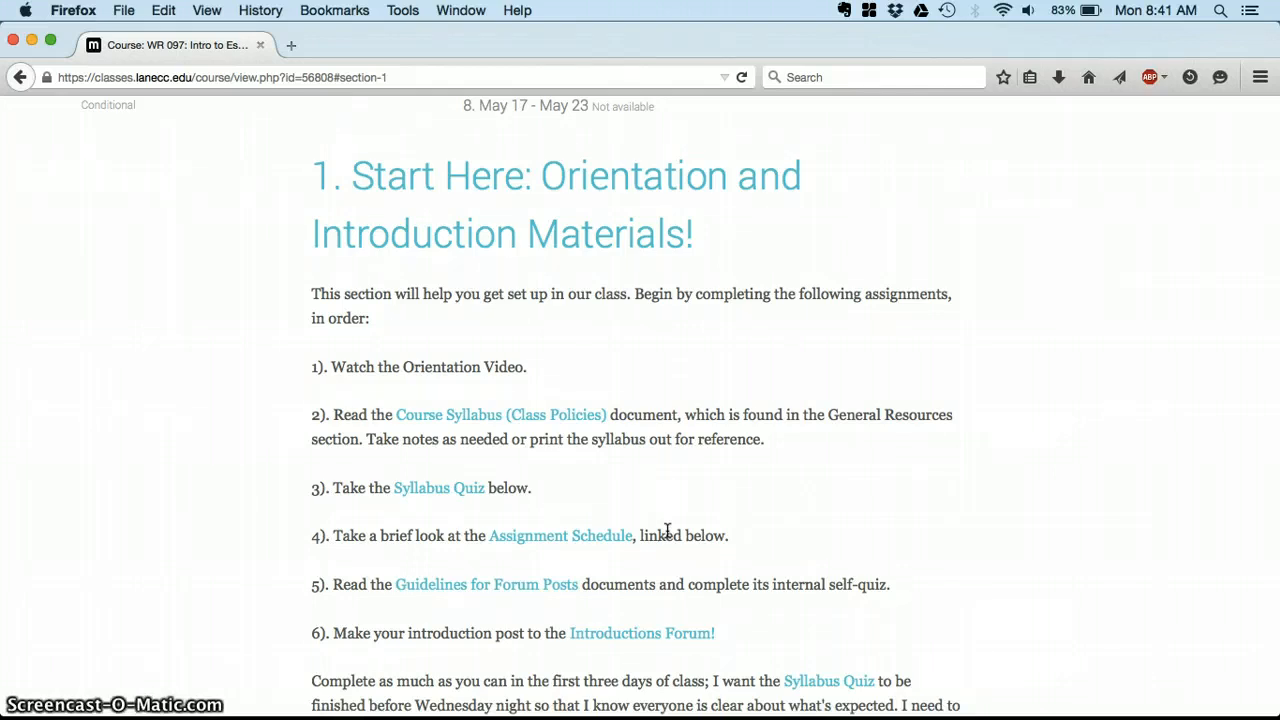
# Scroll past Guidelines for Forum Posts to the Syllabus Quiz: 10 points, 80% pass, due April 1
pyautogui.scroll(-3)
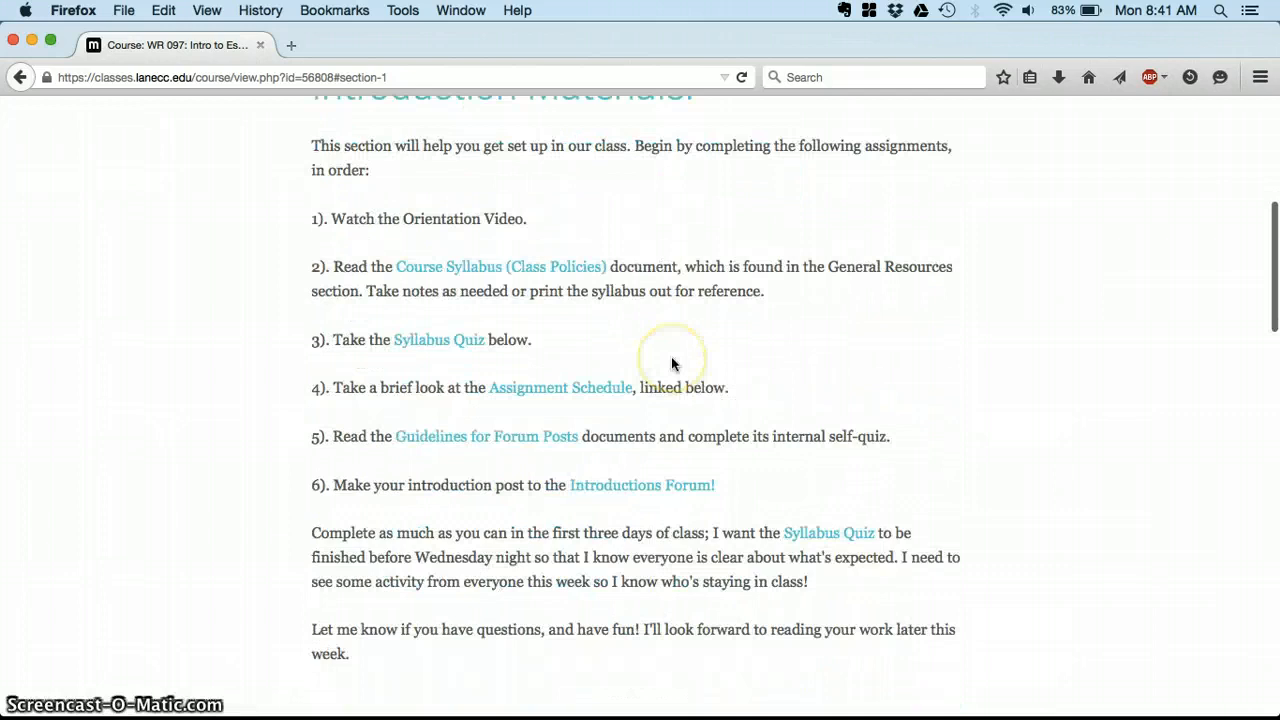
pyautogui.scroll(-3)
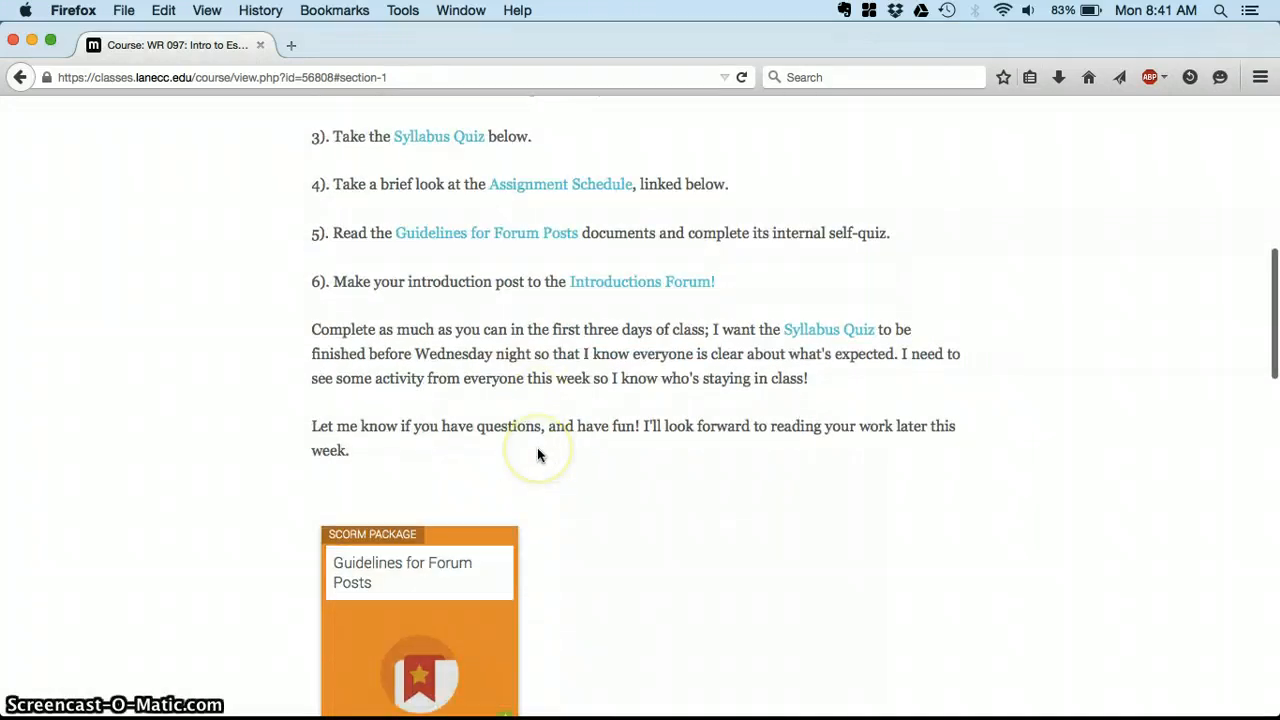
pyautogui.scroll(-3)
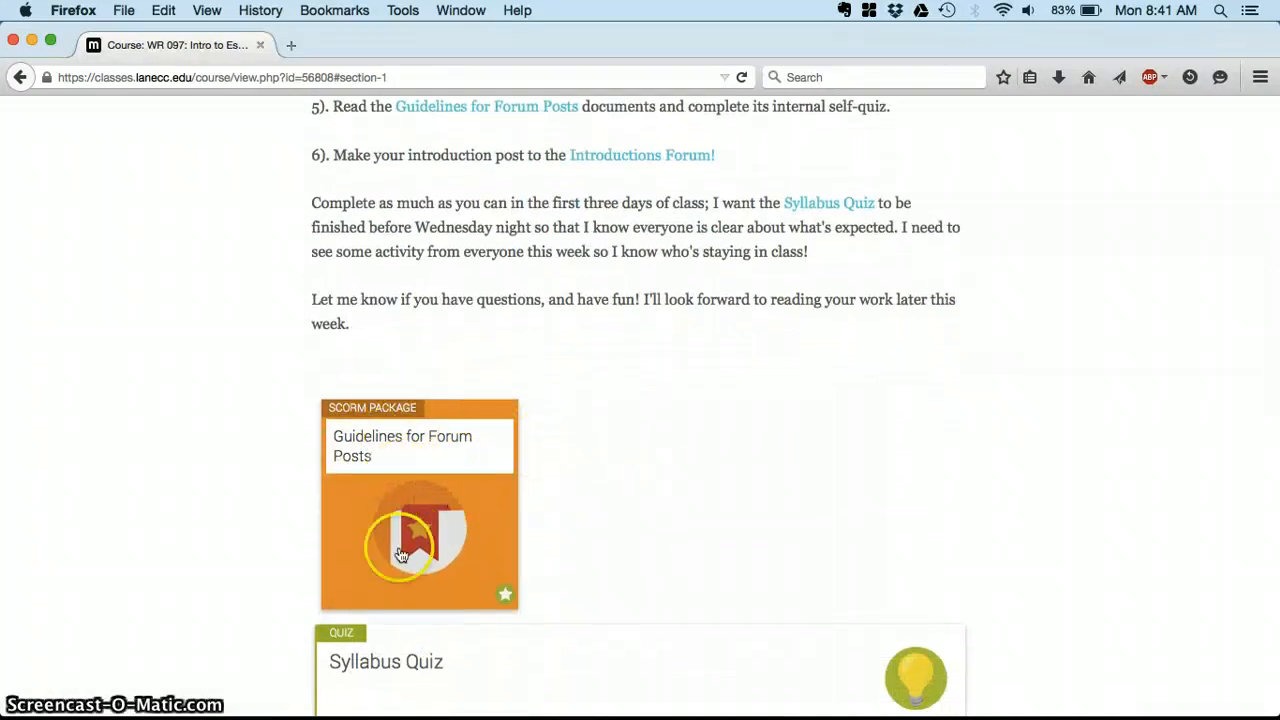
pyautogui.scroll(-3)
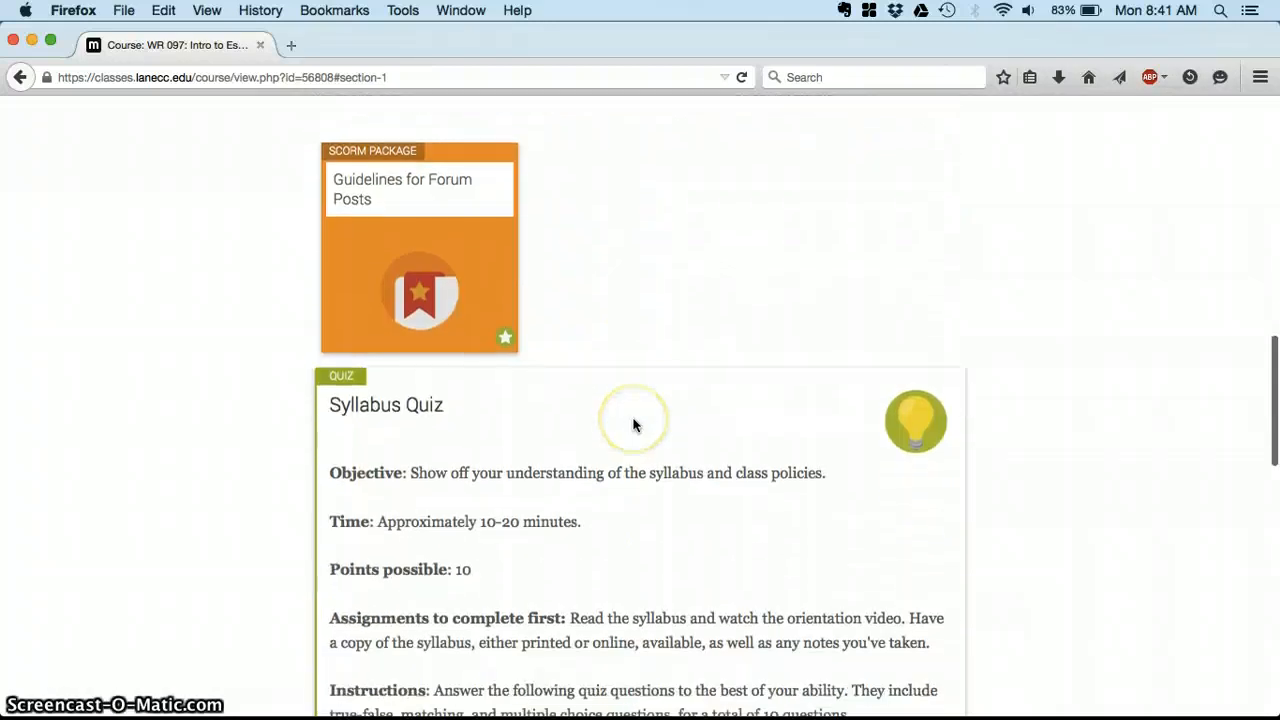
pyautogui.scroll(-3)
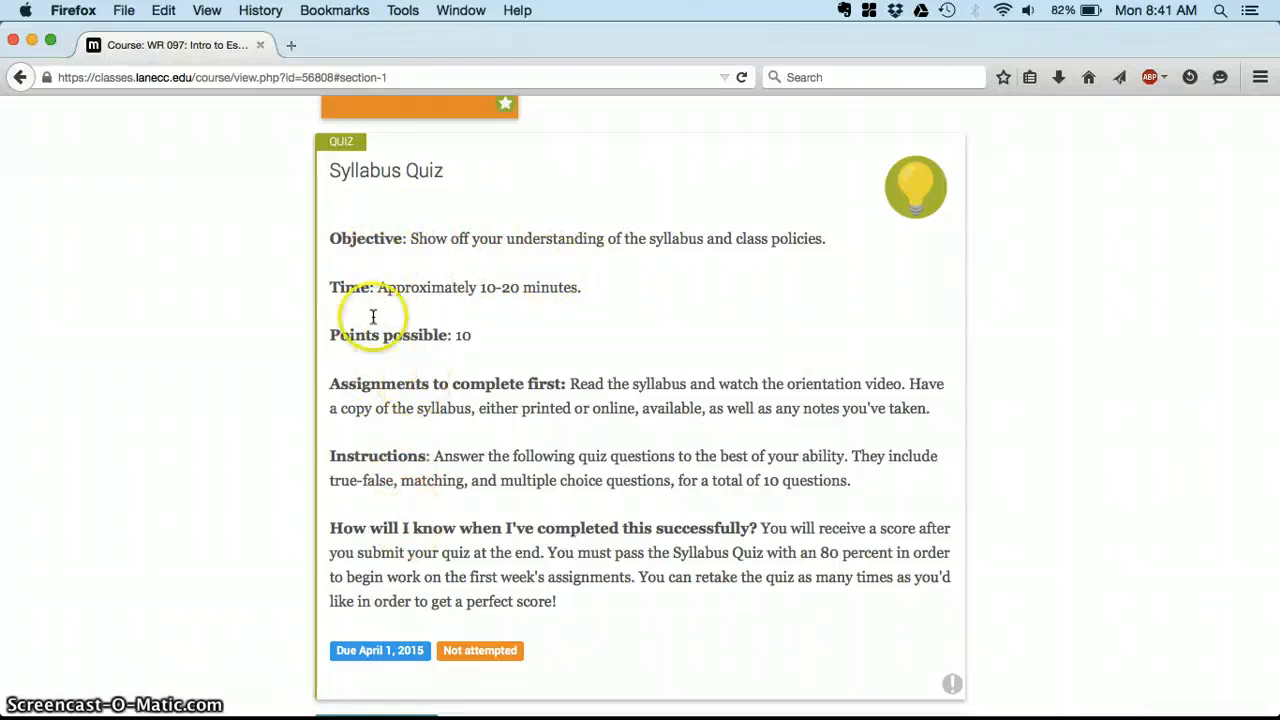
pyautogui.moveTo(435, 260)
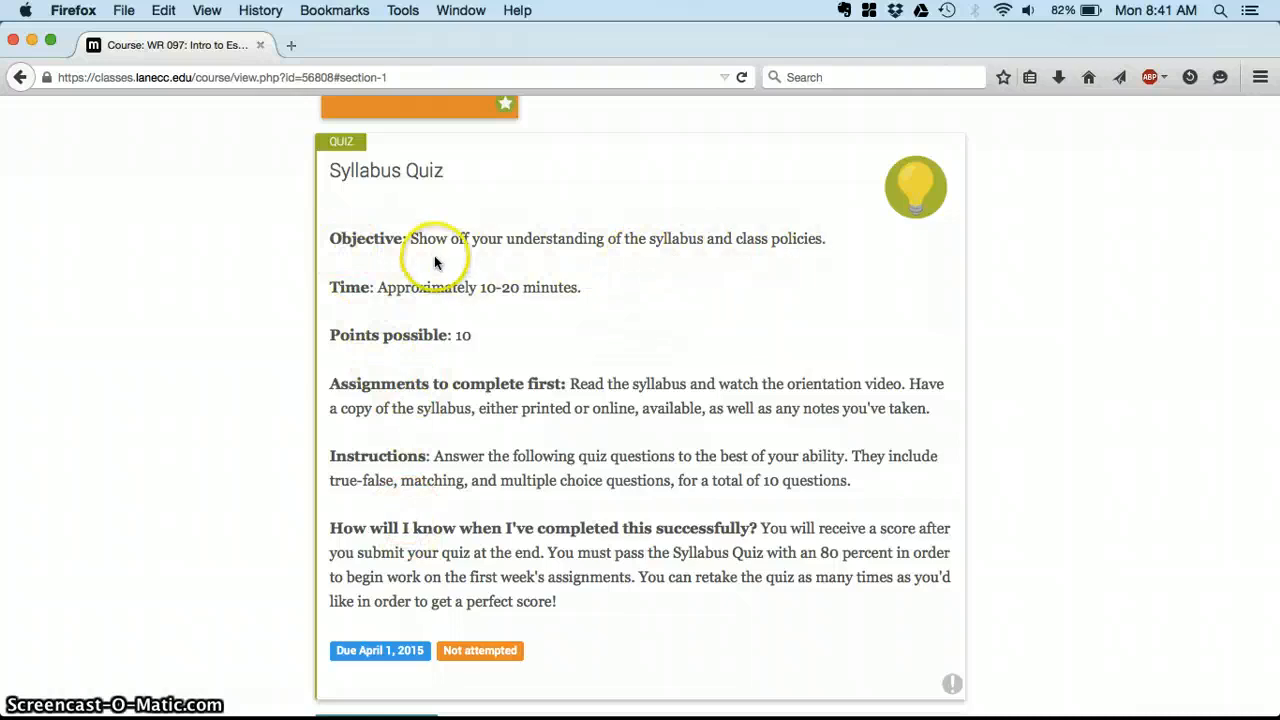
pyautogui.moveTo(557, 305)
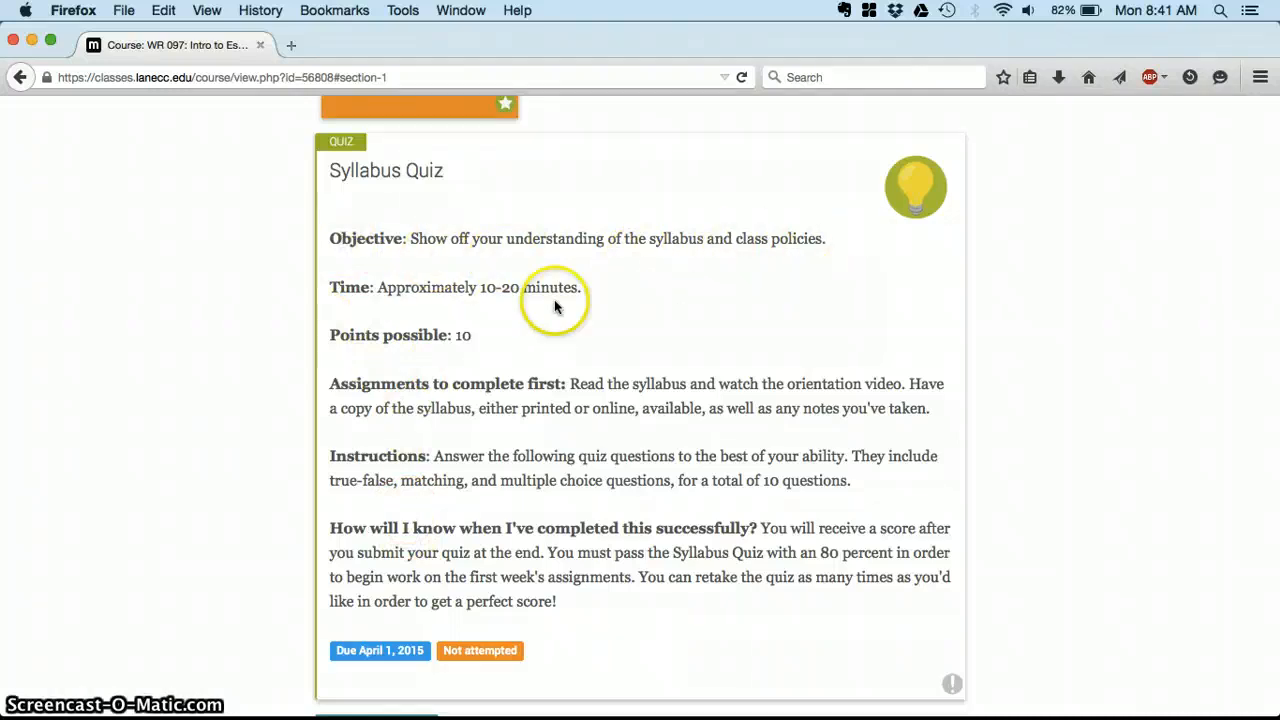
pyautogui.moveTo(588, 300)
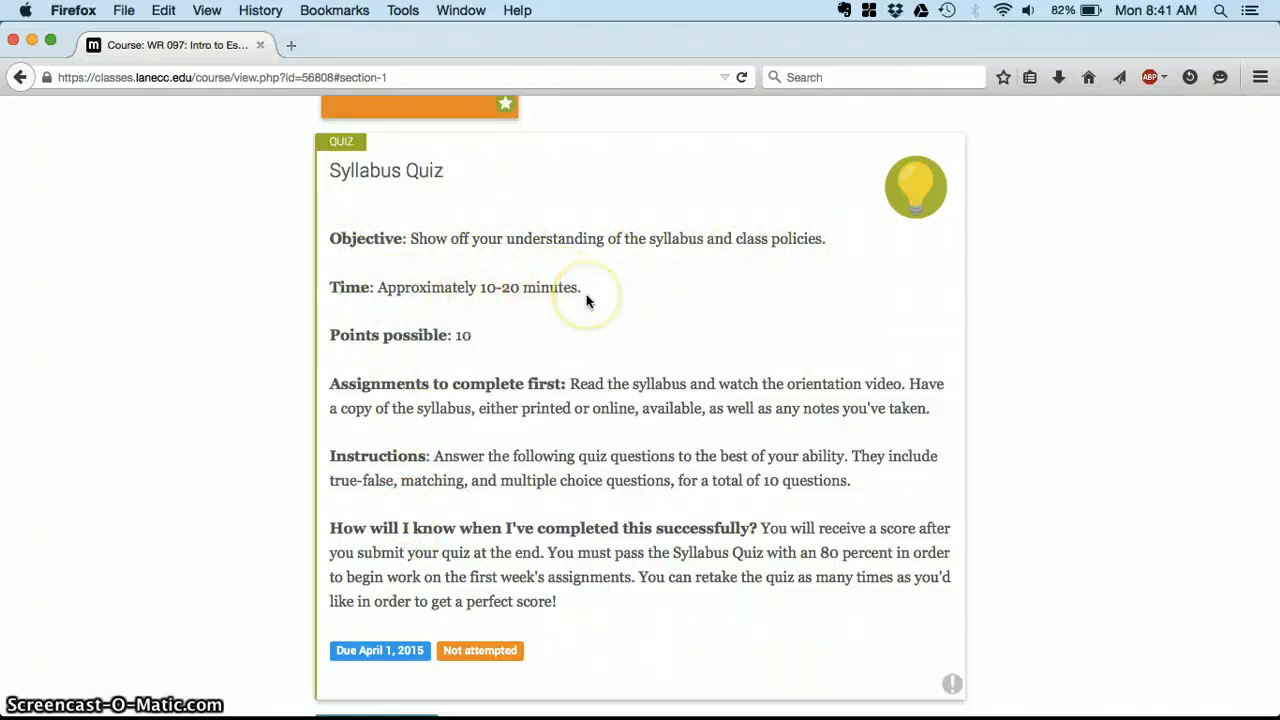
pyautogui.moveTo(588, 300)
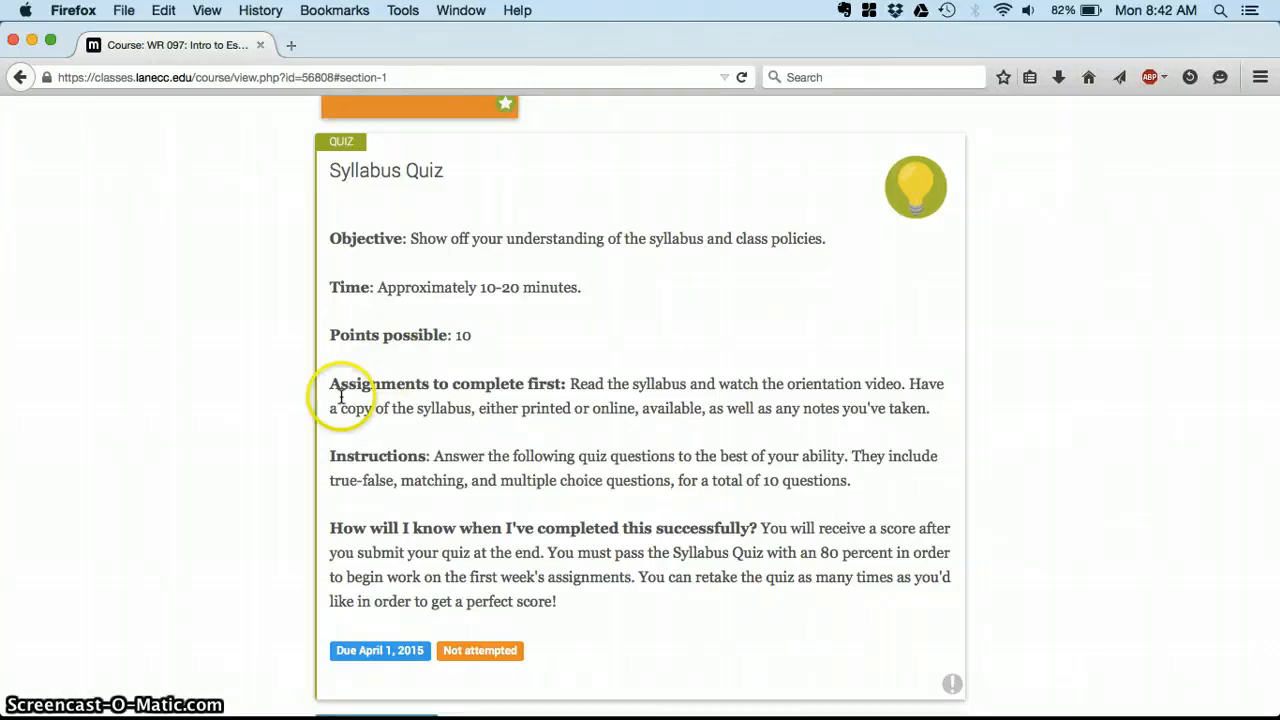
pyautogui.moveTo(544, 408)
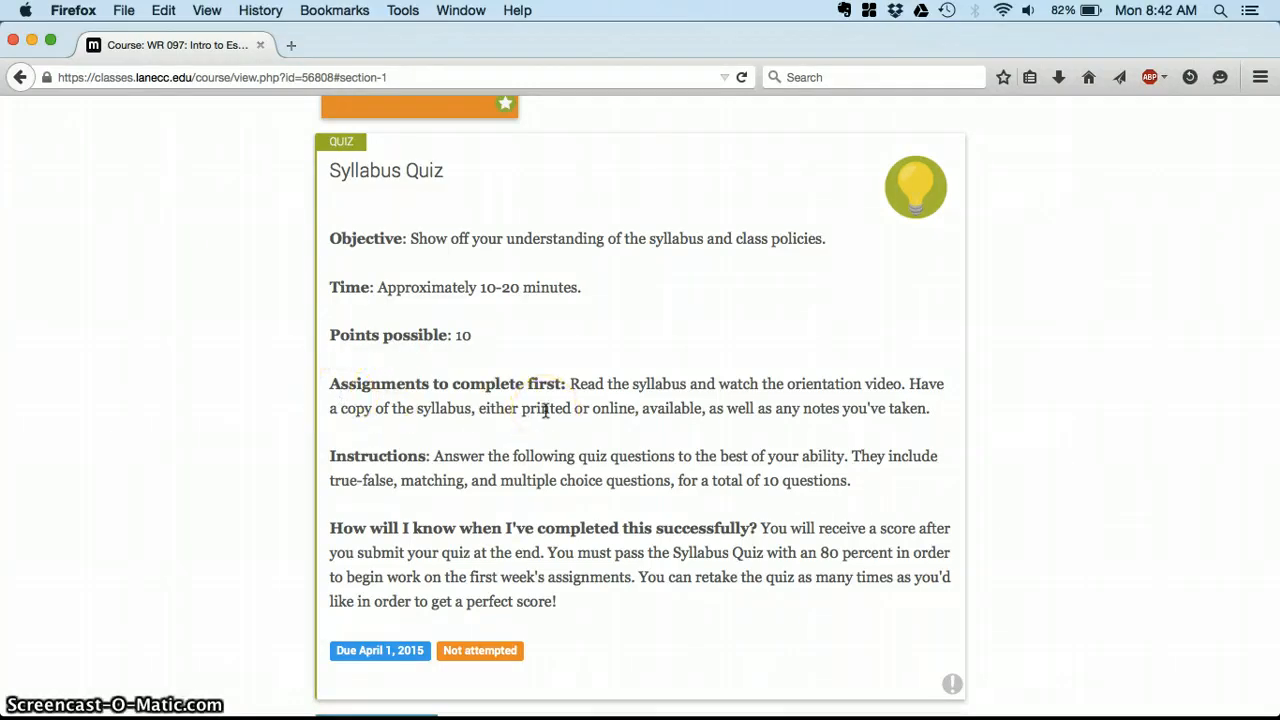
pyautogui.moveTo(680, 399)
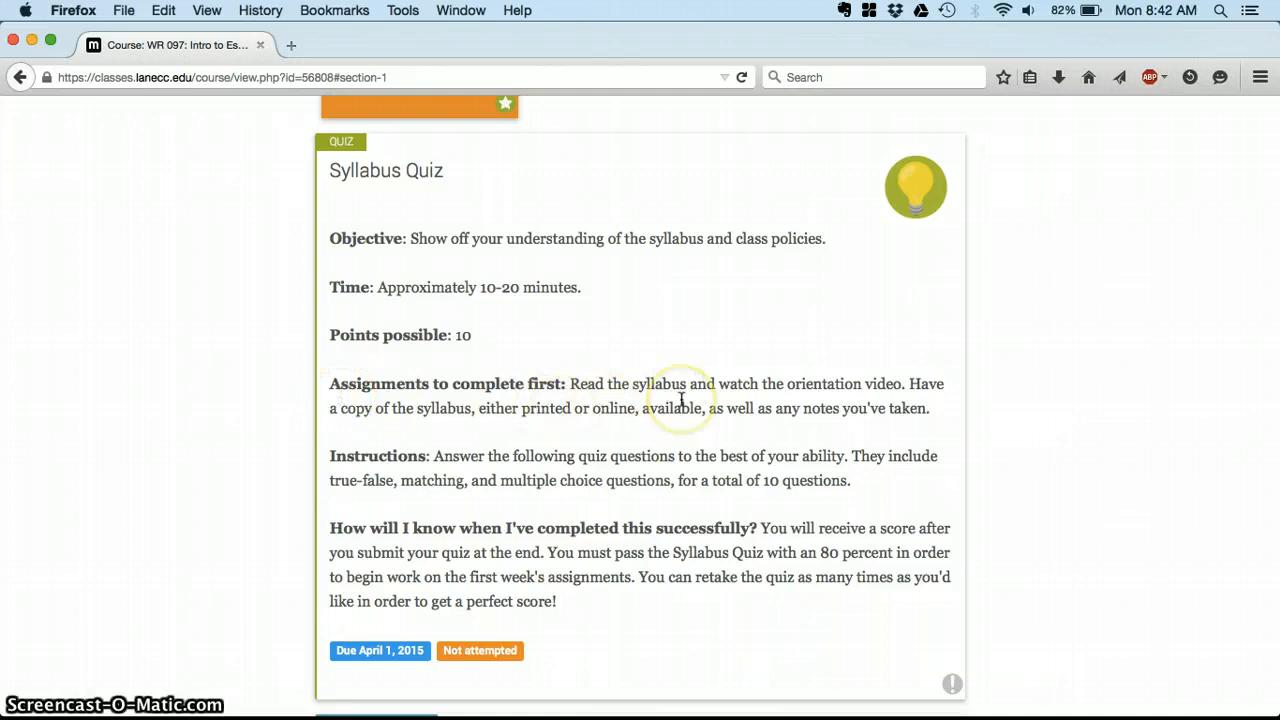
pyautogui.moveTo(448, 476)
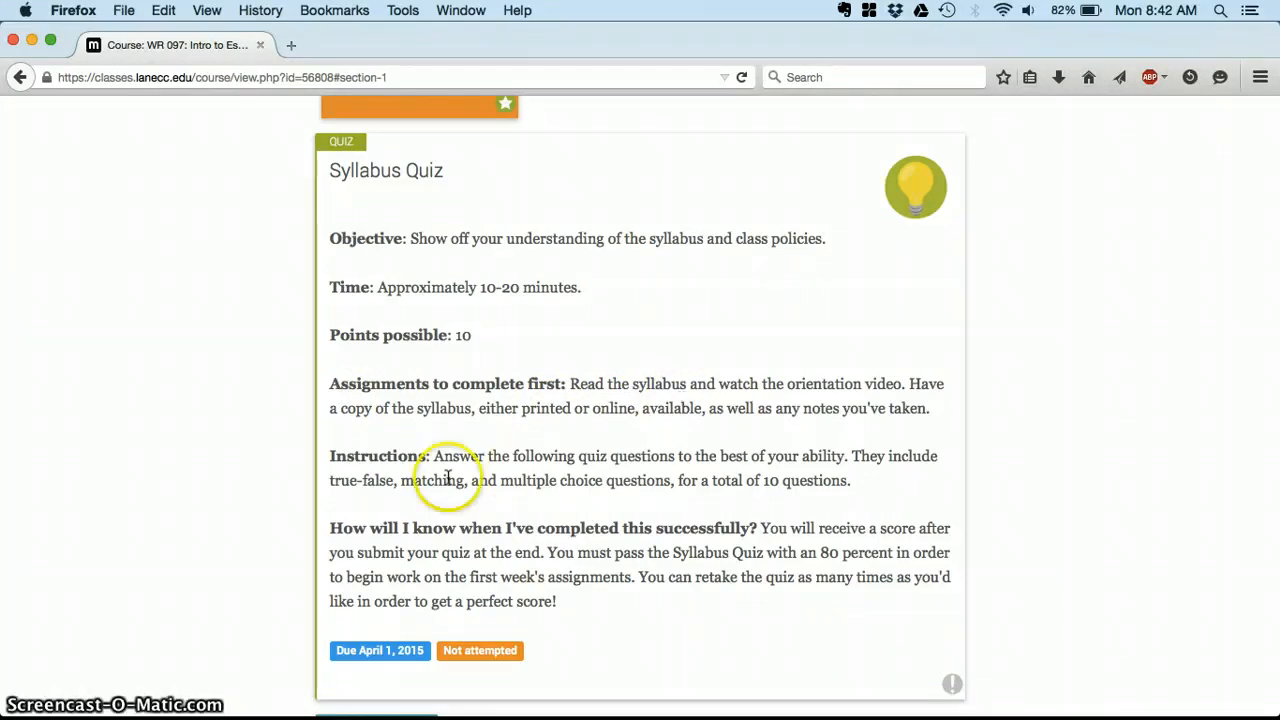
pyautogui.moveTo(580, 537)
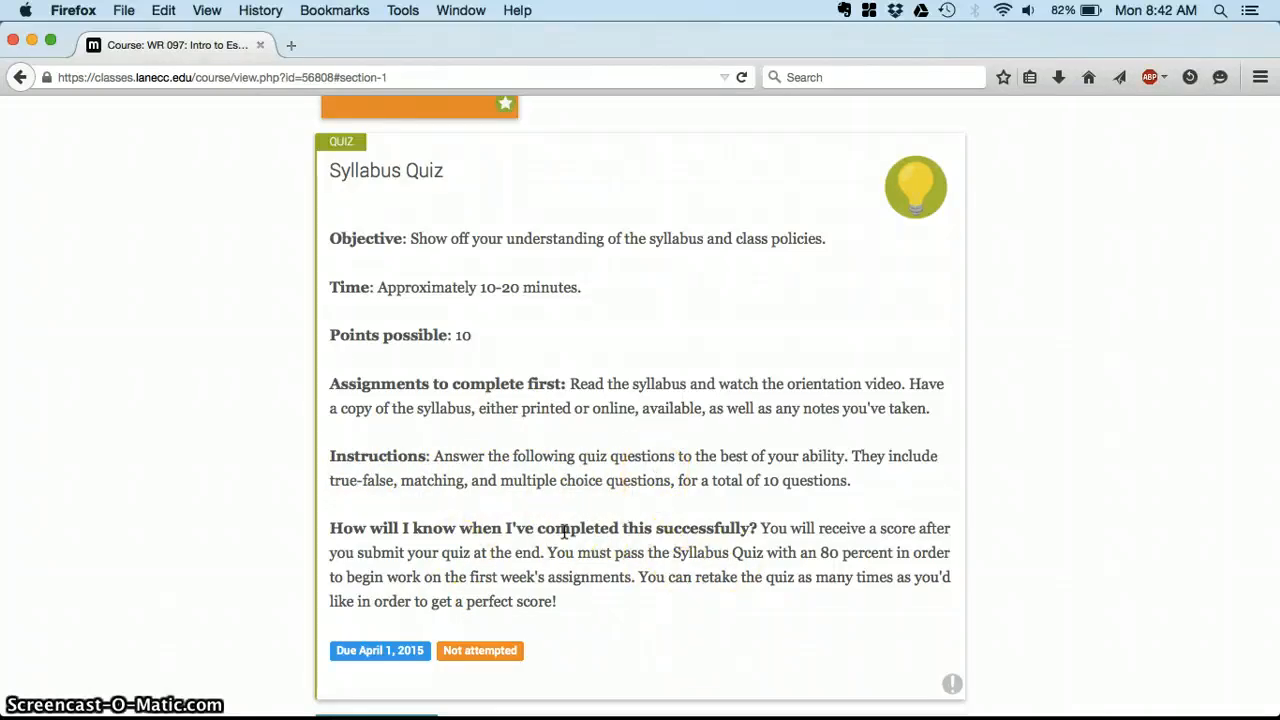
pyautogui.moveTo(888, 427)
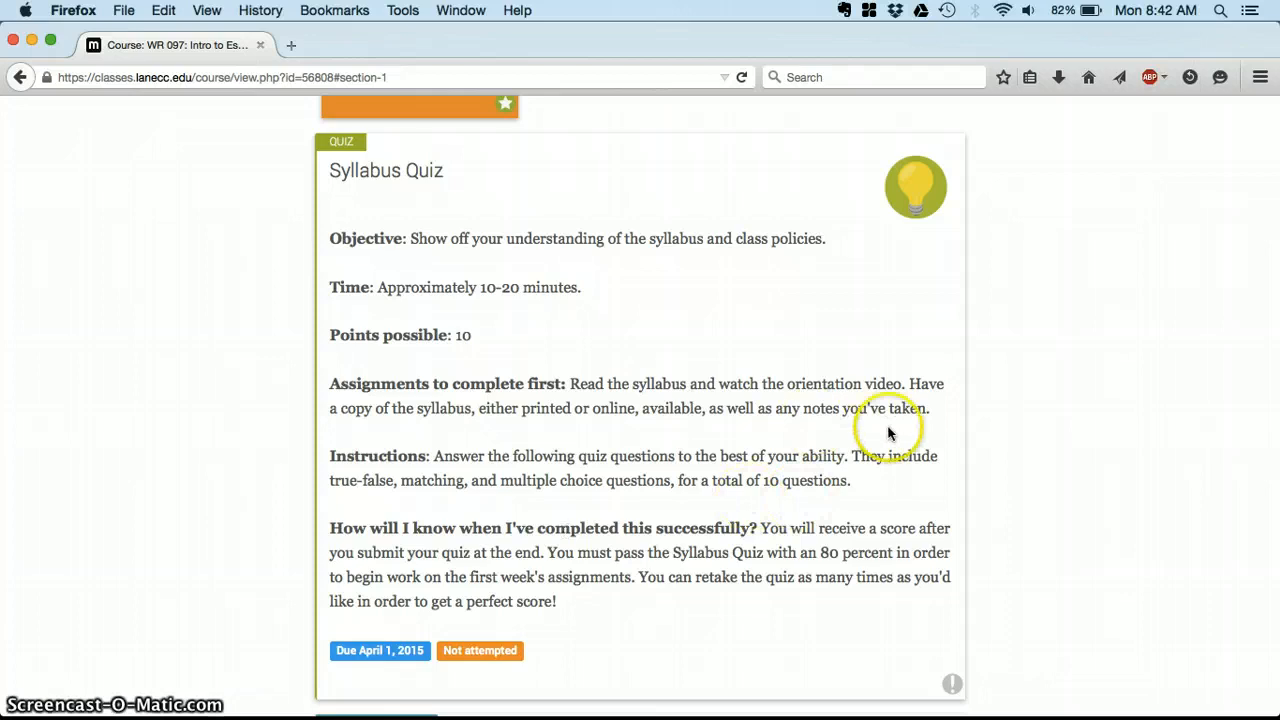
pyautogui.scroll(-3)
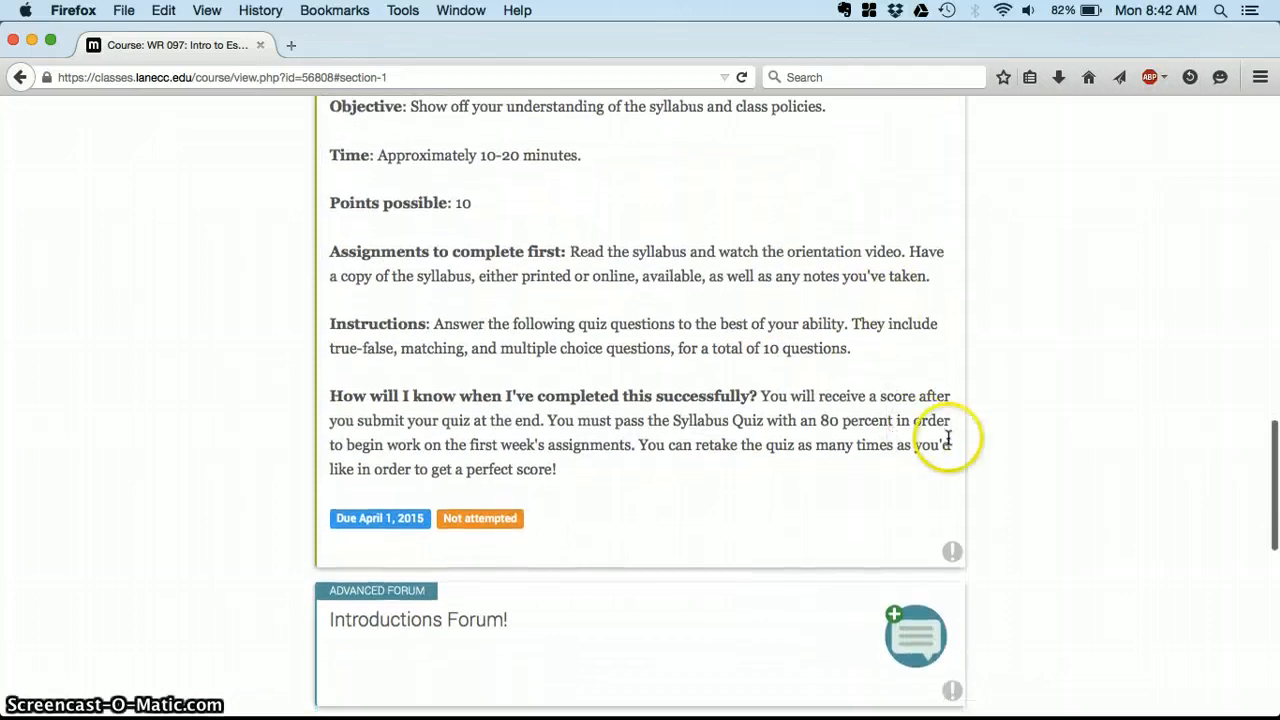
pyautogui.moveTo(958, 550)
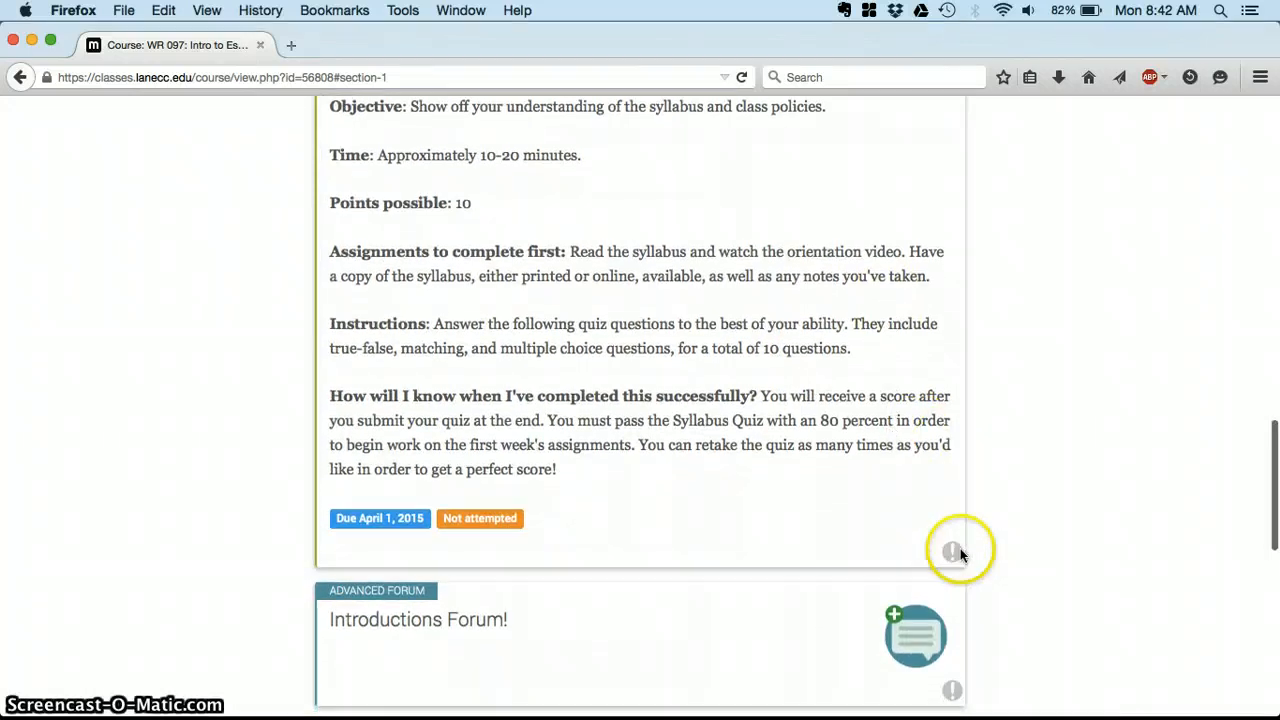
pyautogui.moveTo(985, 560)
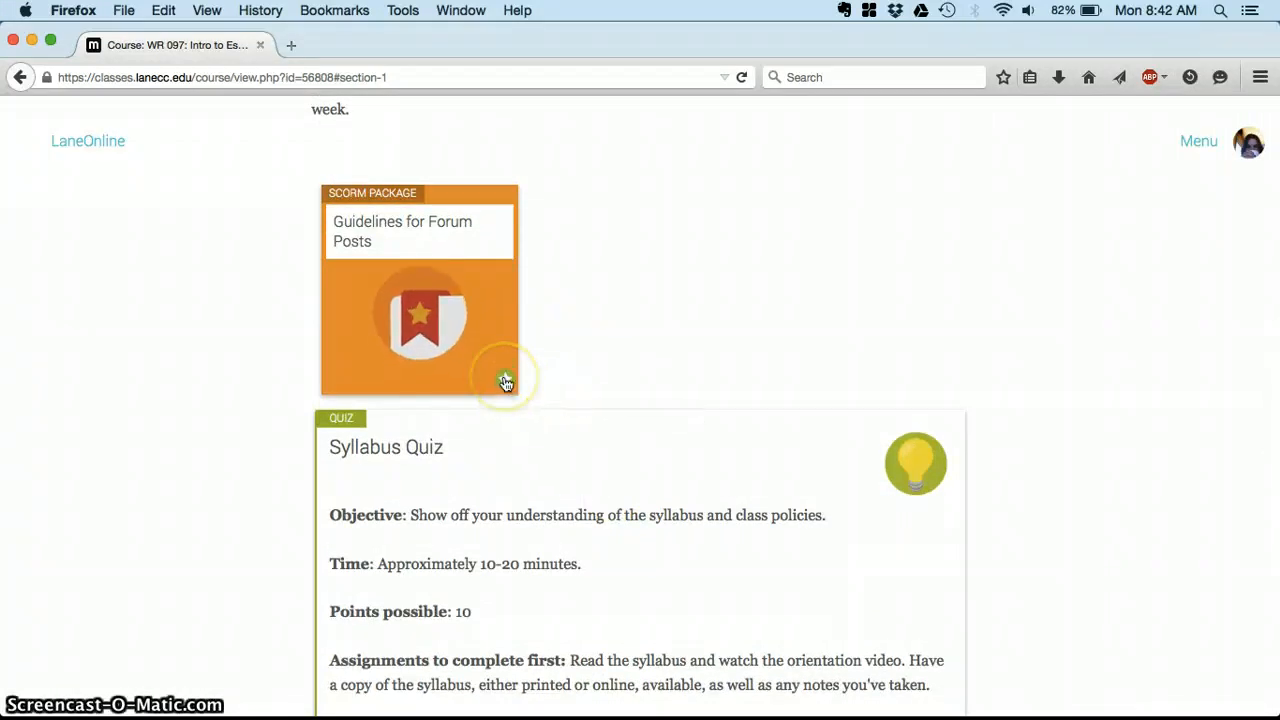
pyautogui.moveTo(506, 381)
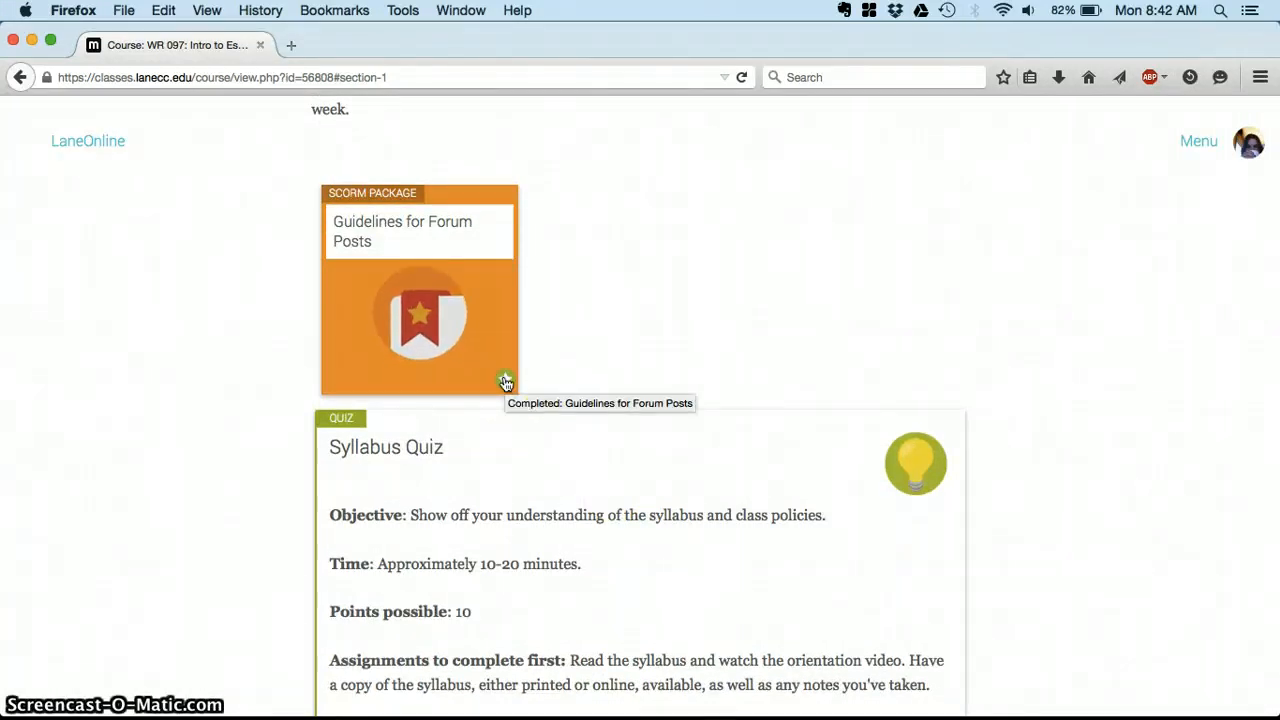
pyautogui.scroll(-3)
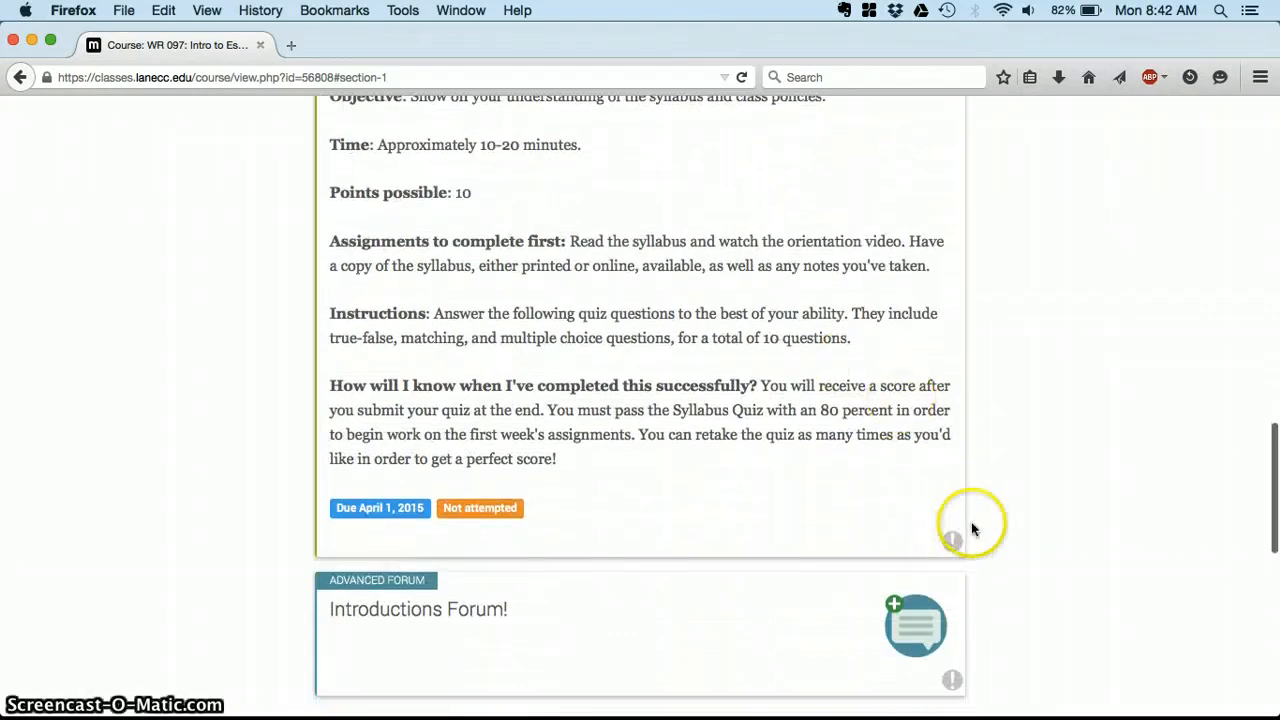
pyautogui.scroll(-3)
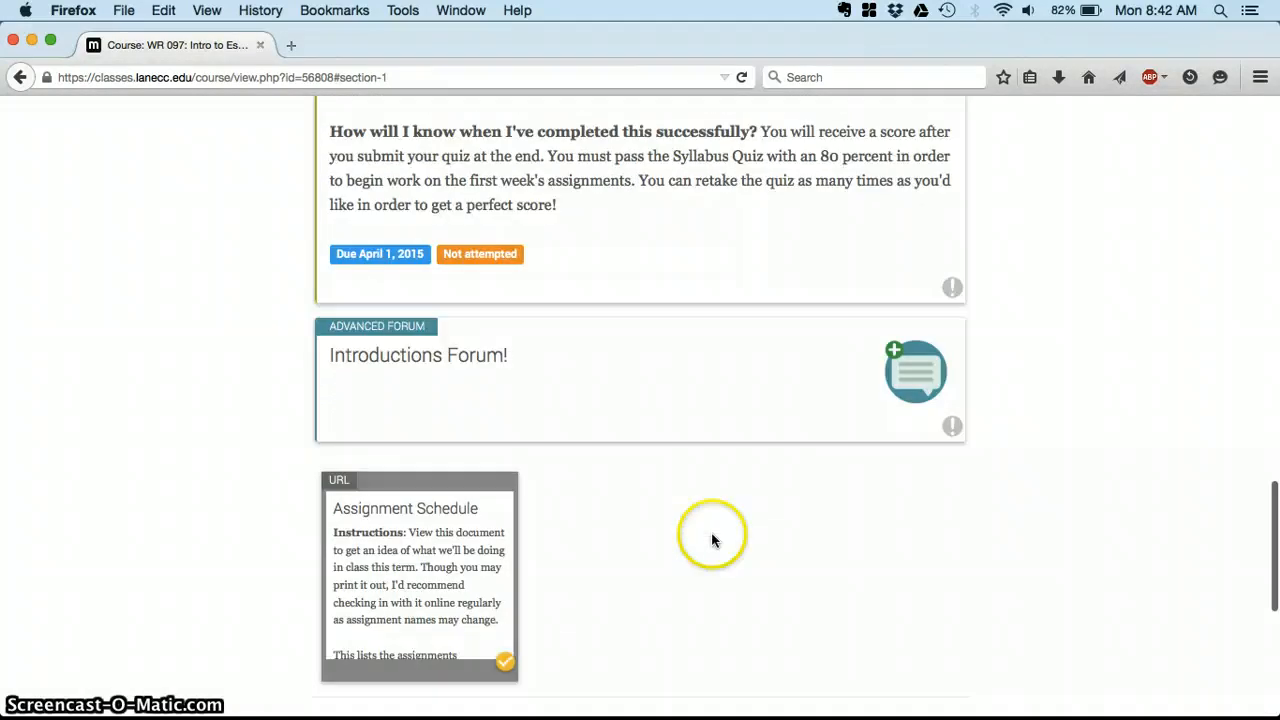
pyautogui.scroll(-3)
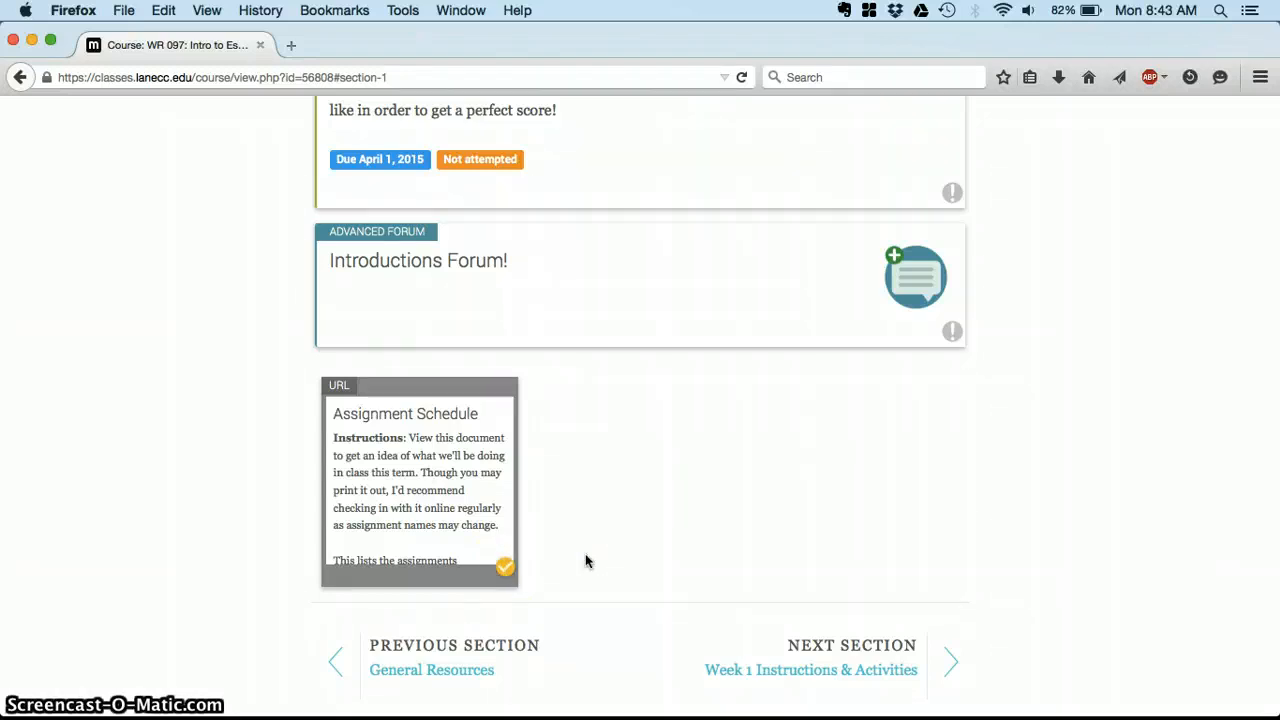
pyautogui.moveTo(505, 568)
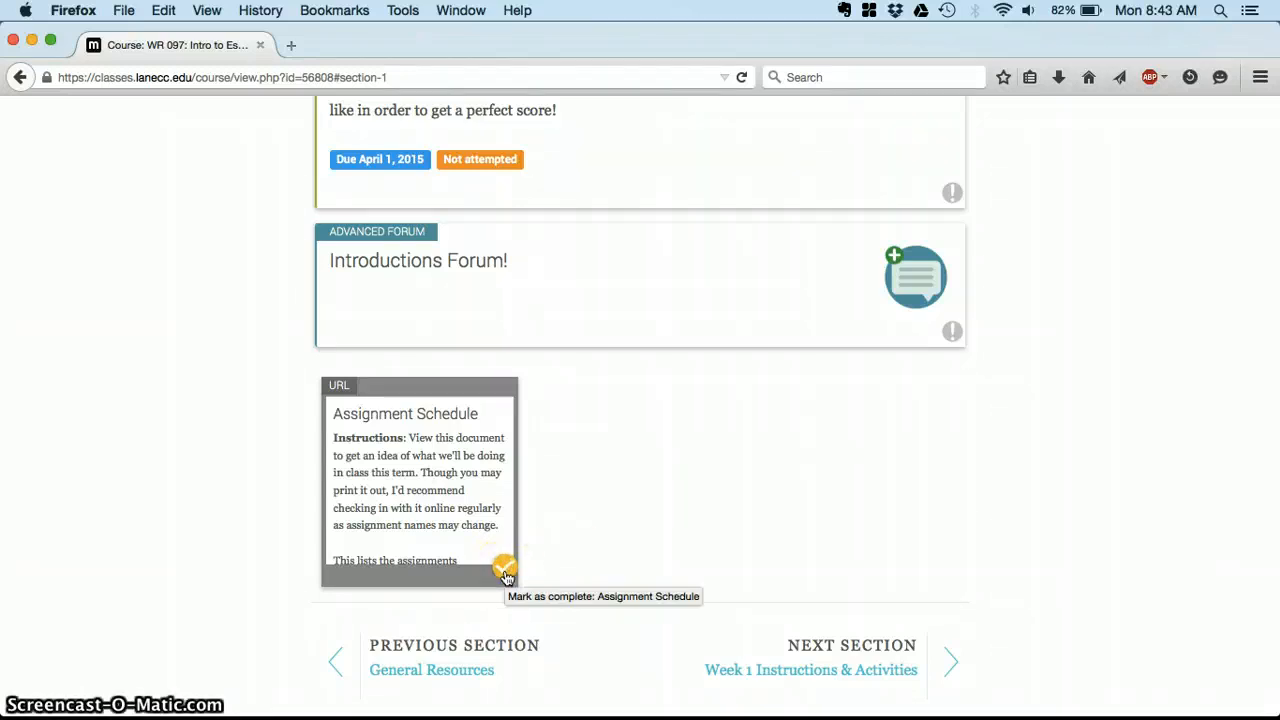
pyautogui.click(505, 567)
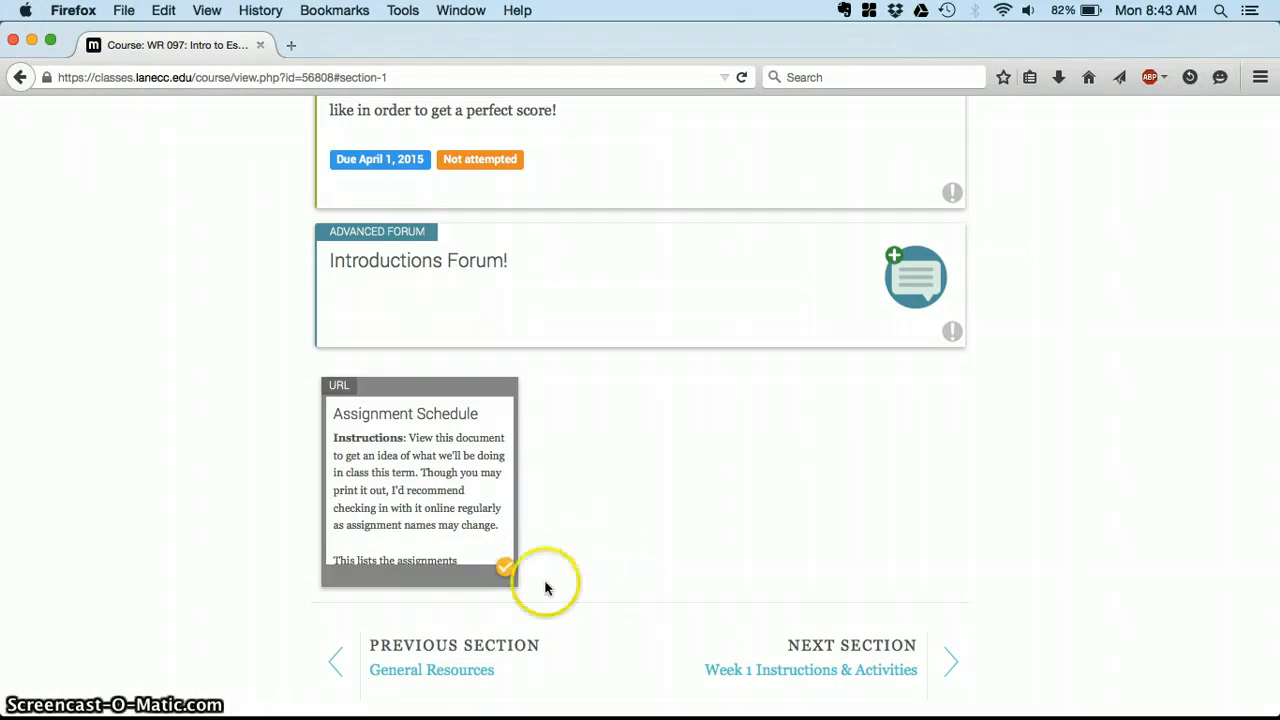
pyautogui.moveTo(585, 570)
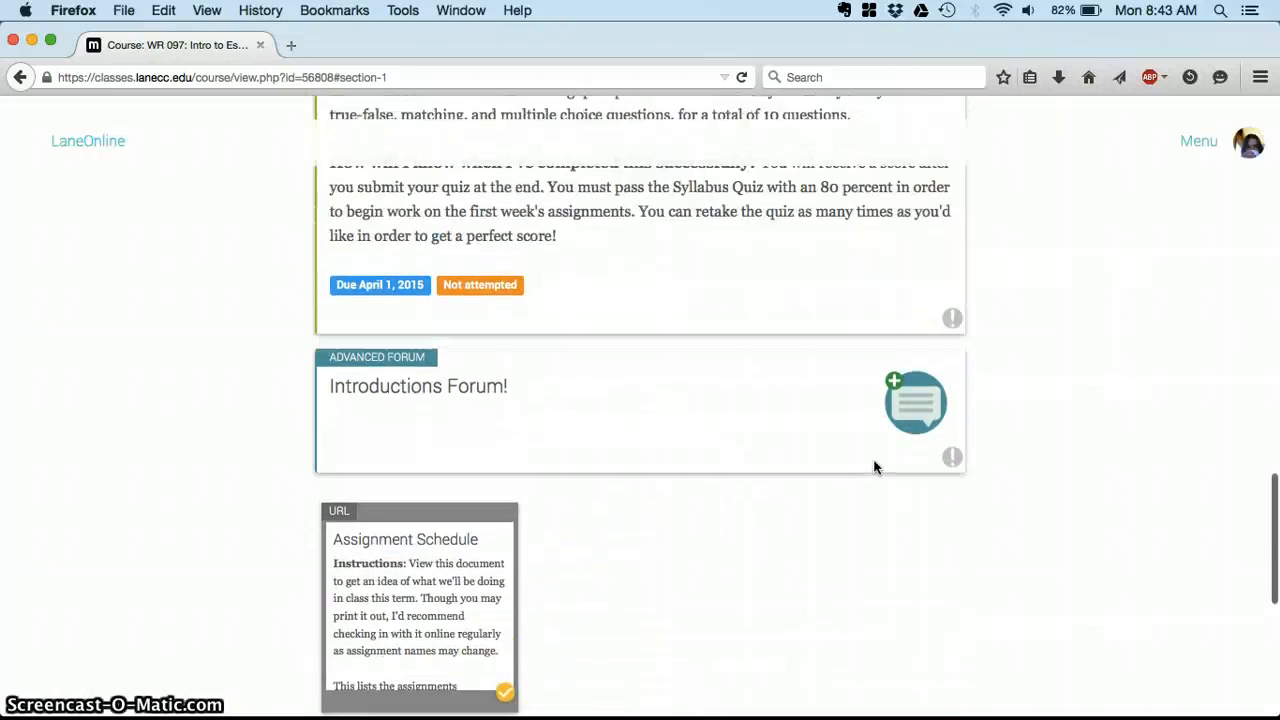
pyautogui.scroll(-3)
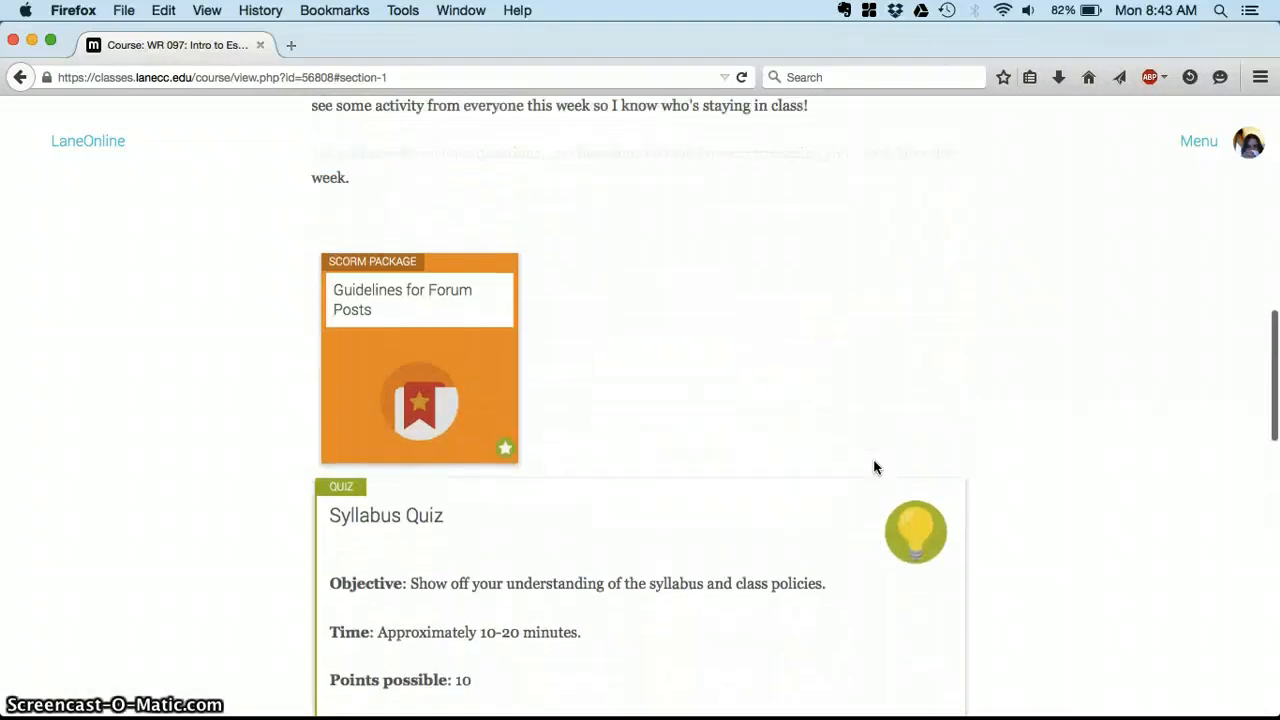
pyautogui.scroll(-3)
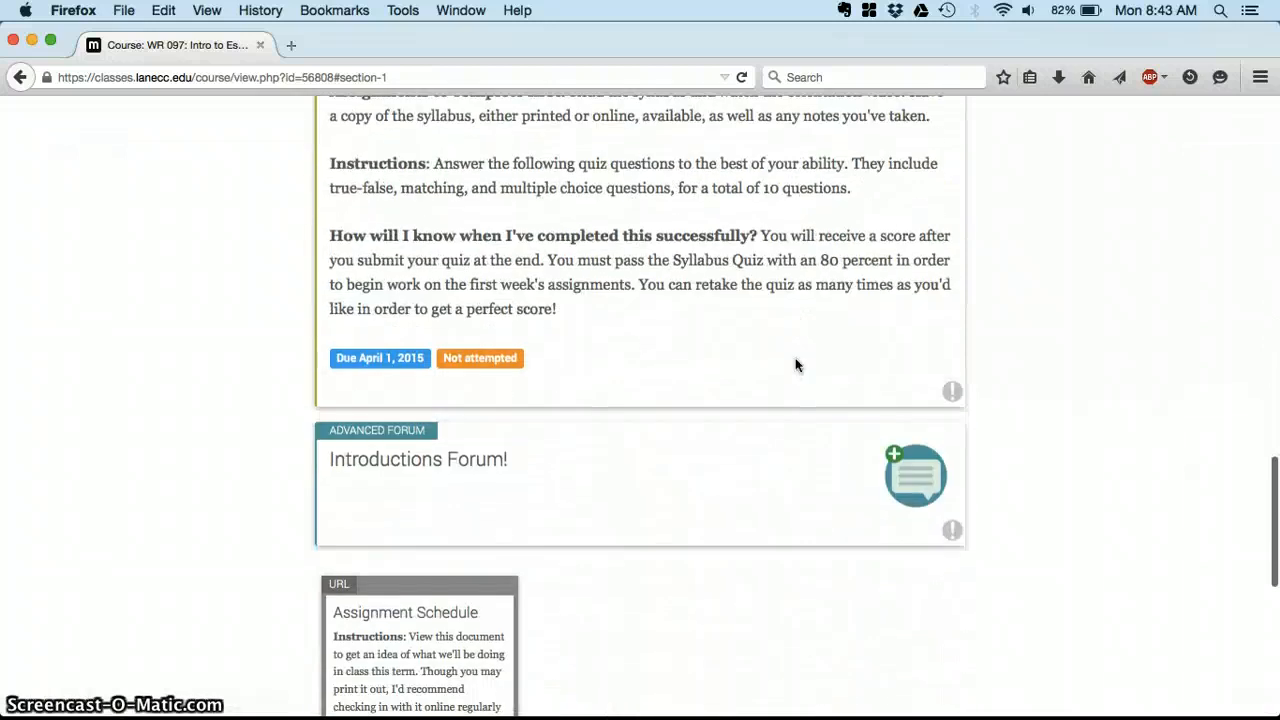
pyautogui.scroll(-3)
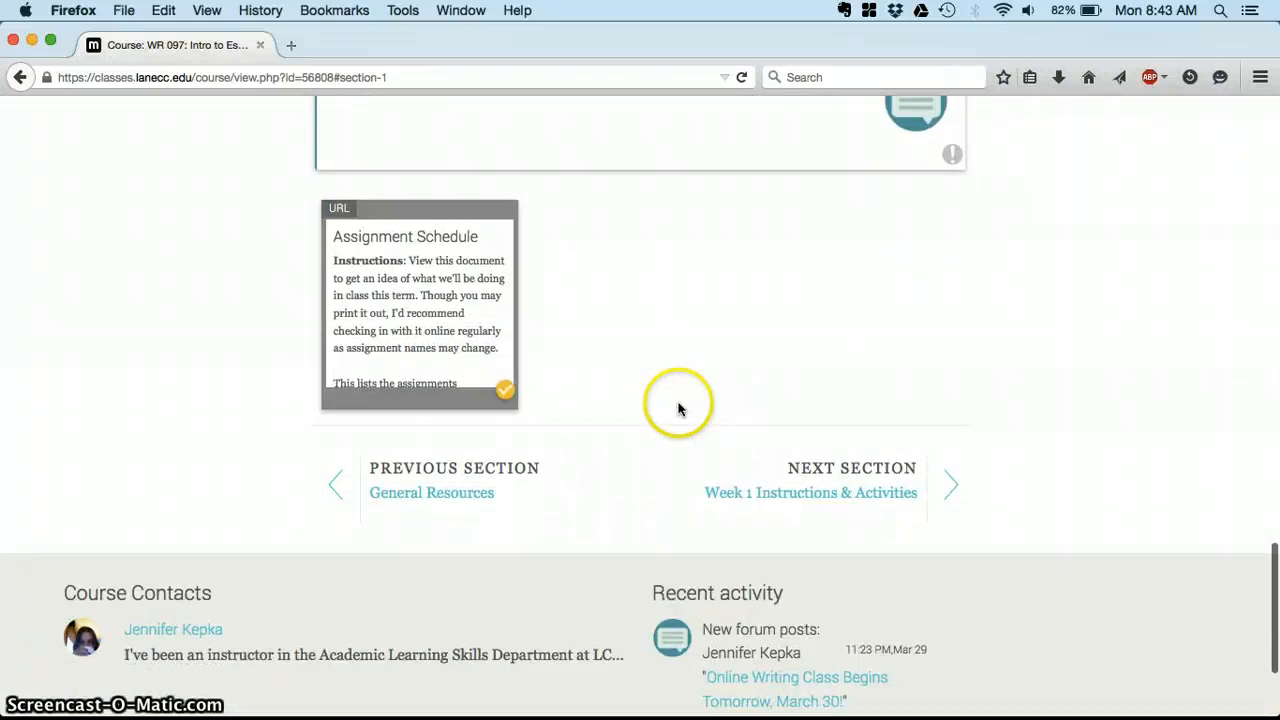
# Scroll down to the Course Contacts area with the instructor profile and recent forum activity
pyautogui.scroll(-3)
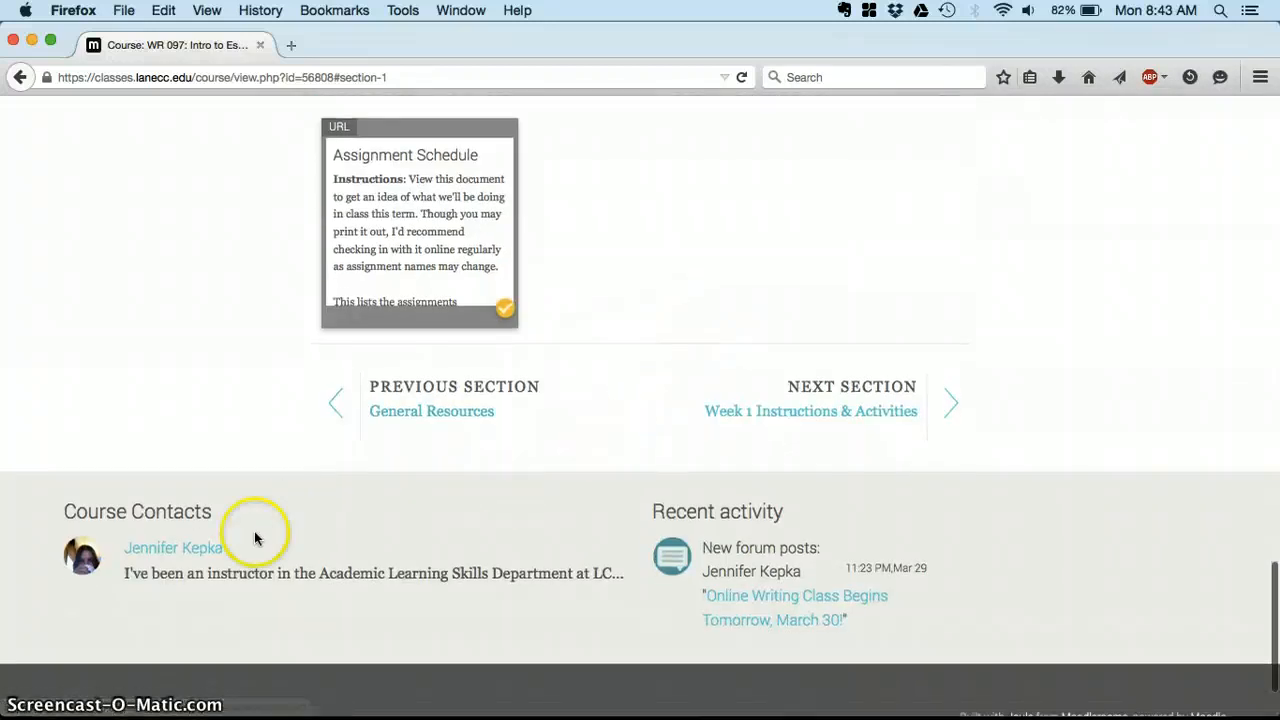
pyautogui.moveTo(115, 570)
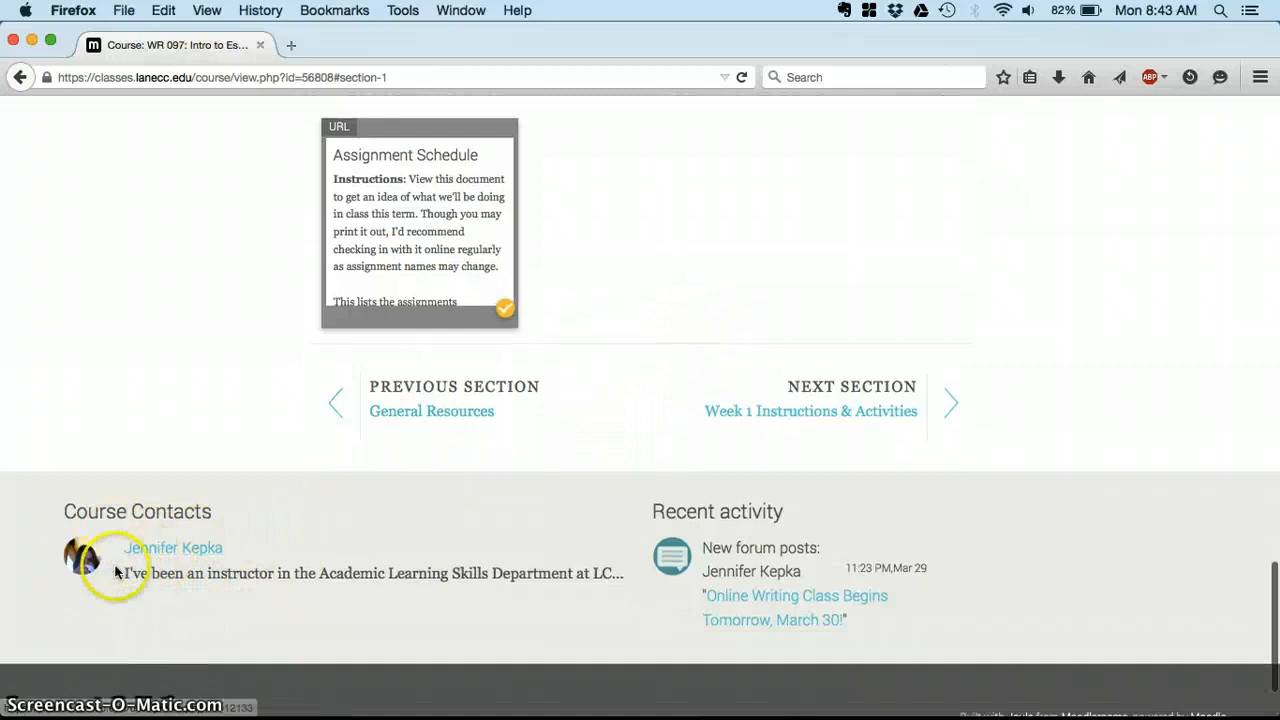
pyautogui.moveTo(173, 548)
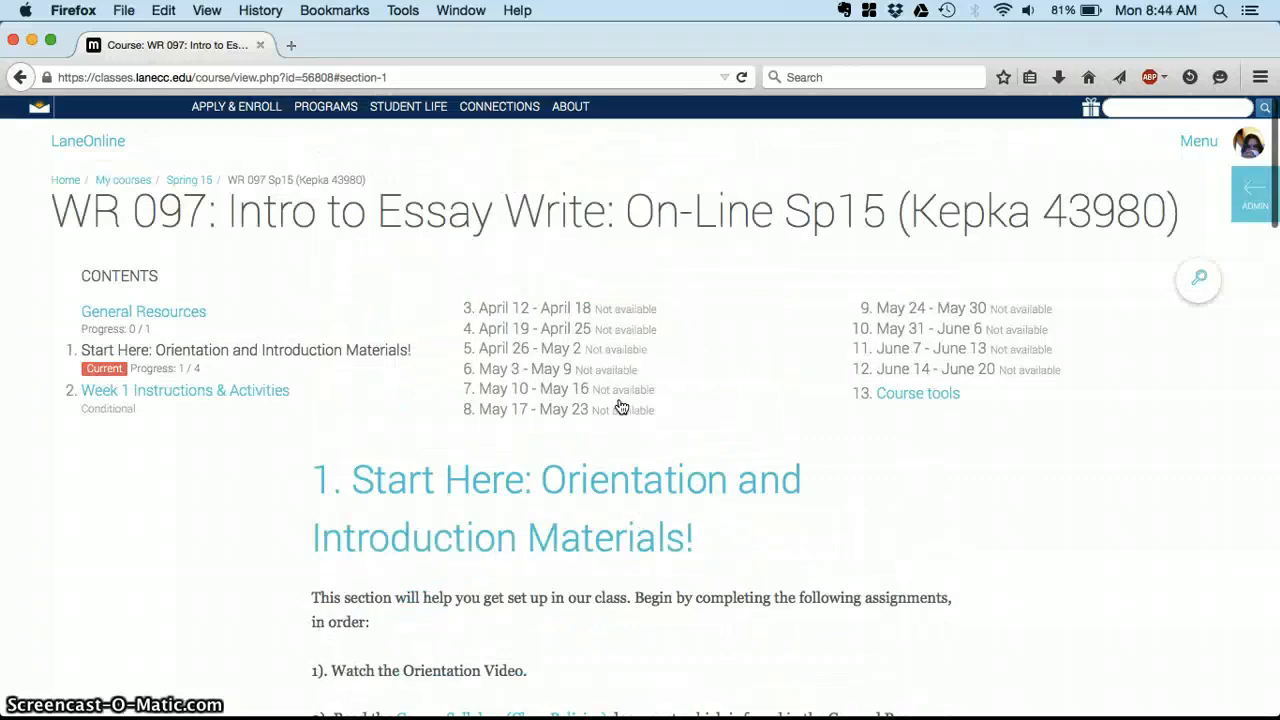
pyautogui.moveTo(738, 416)
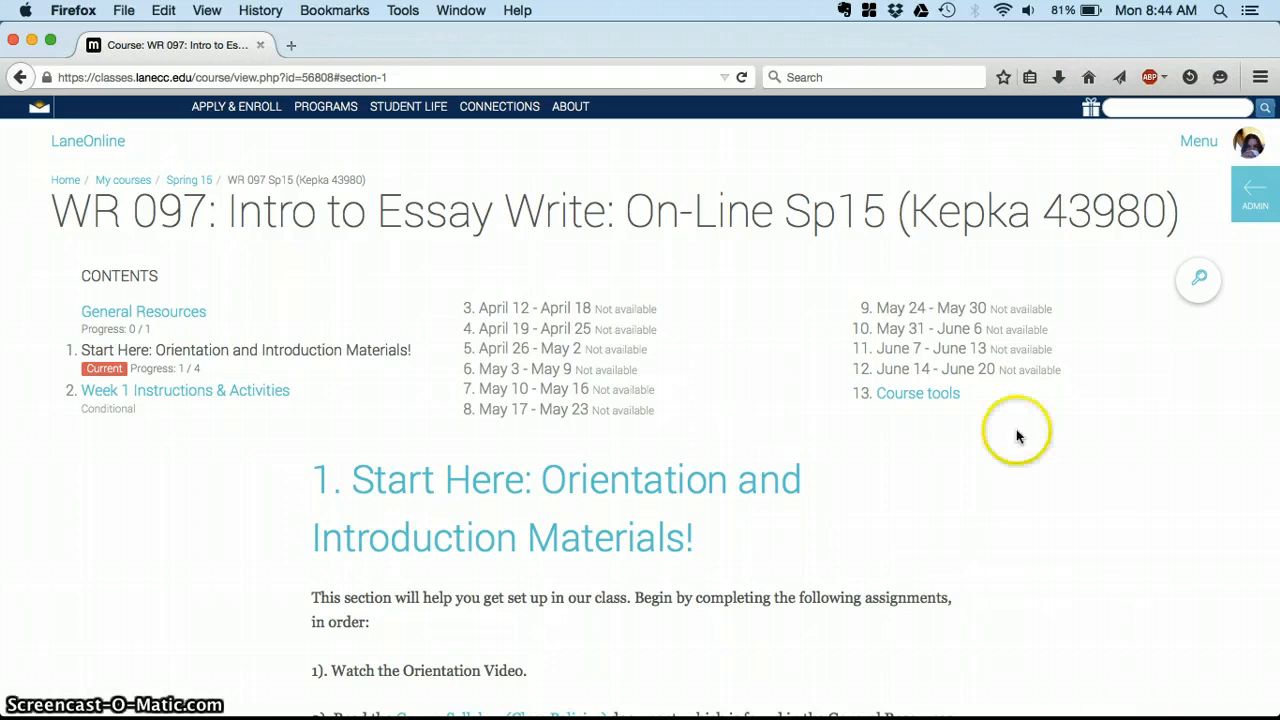
pyautogui.moveTo(1058, 480)
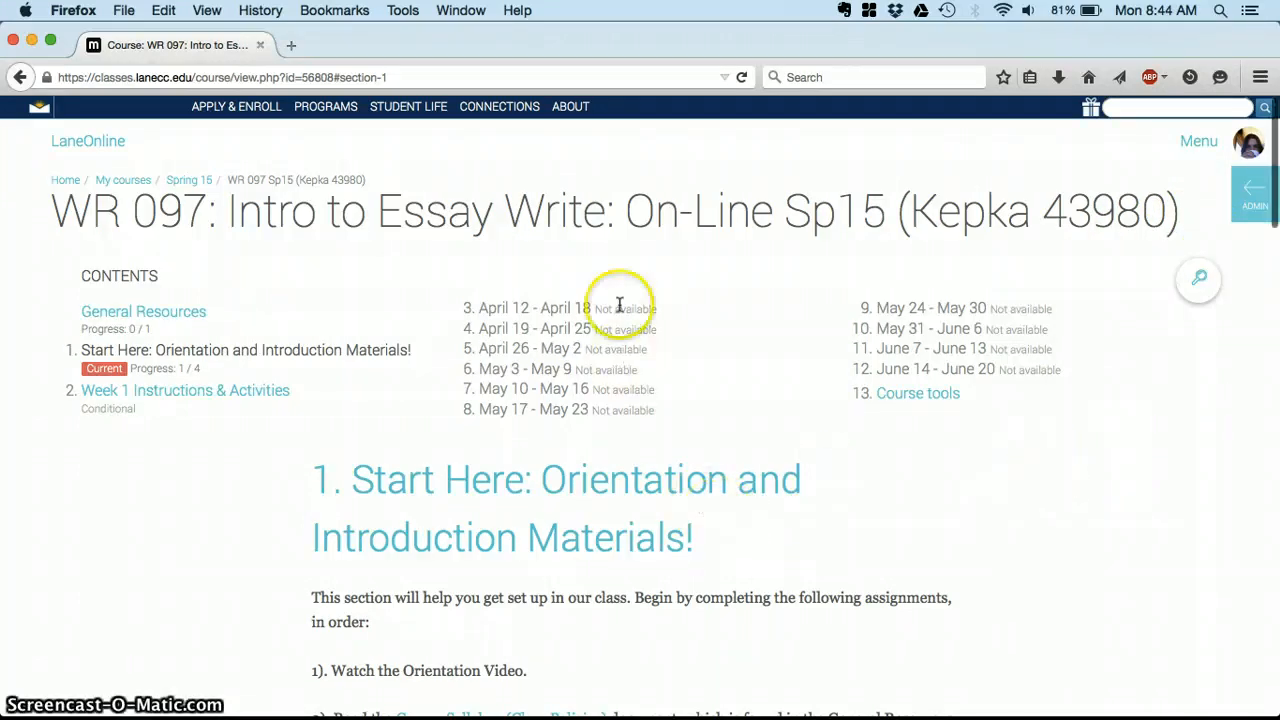
pyautogui.moveTo(550, 388)
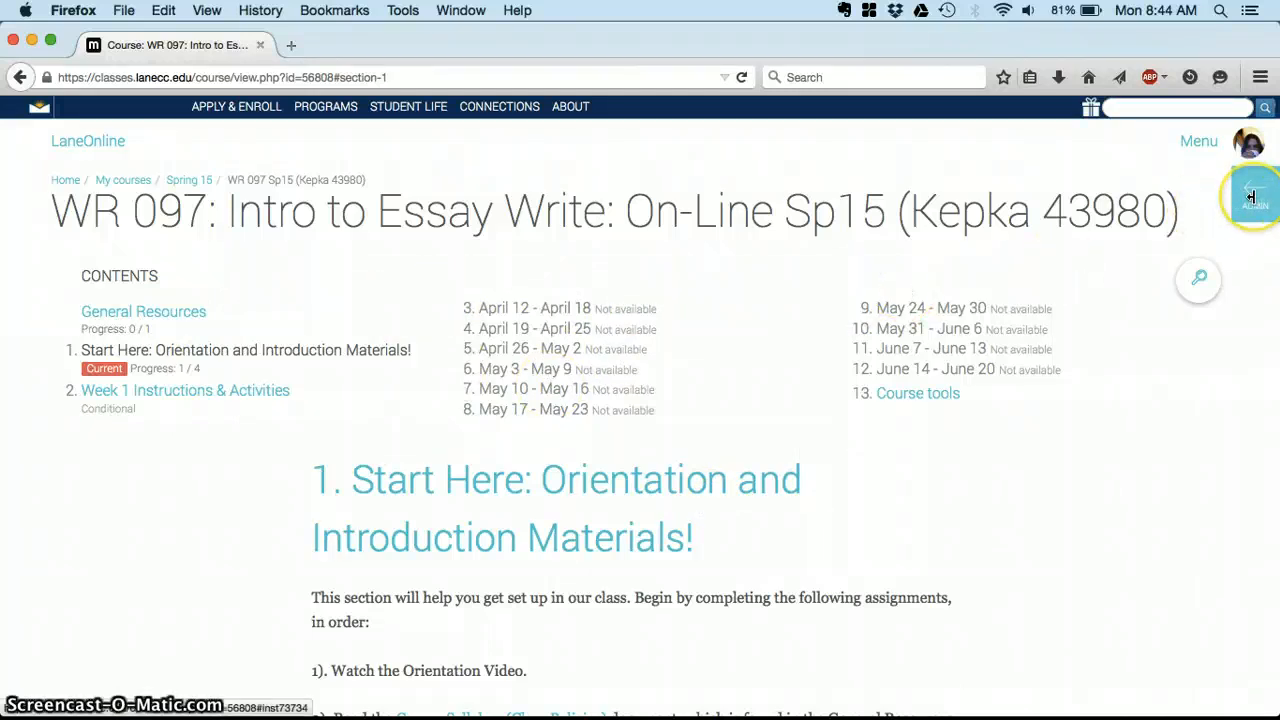
# Open the WR 097 Grades user report from Course administration, showing the 8.00 course total
pyautogui.click(1251, 196)
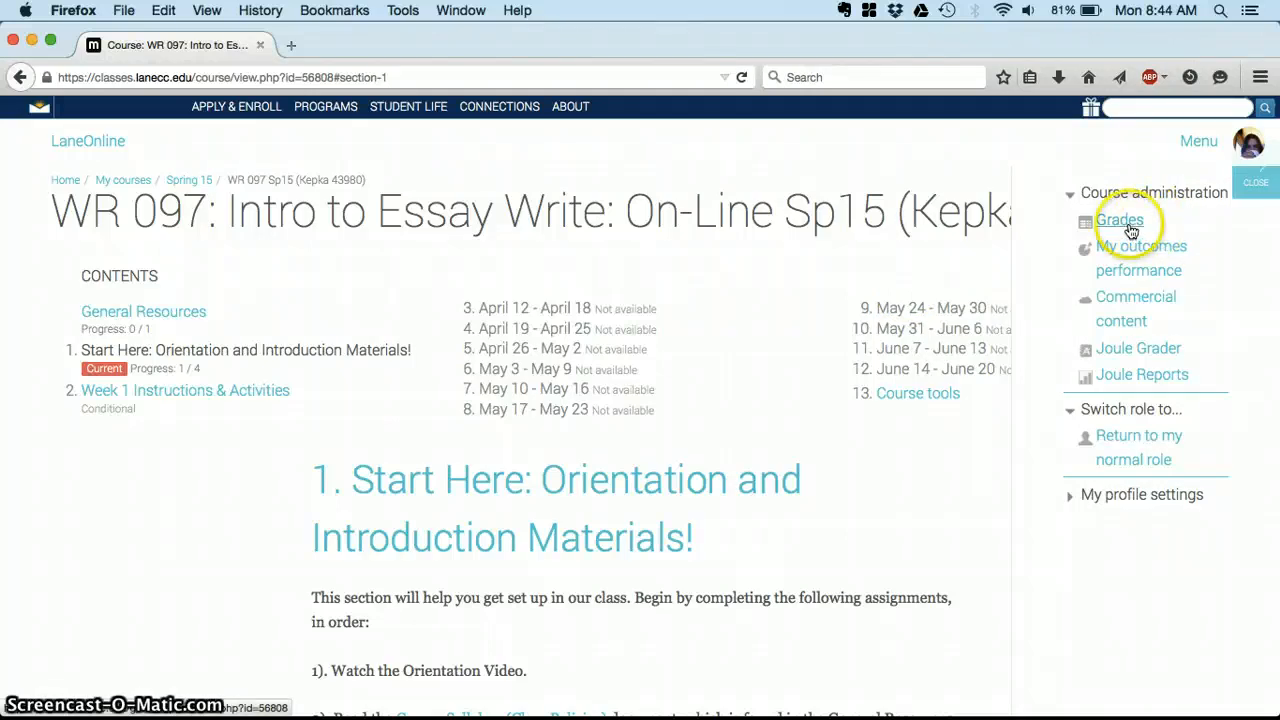
pyautogui.click(1119, 219)
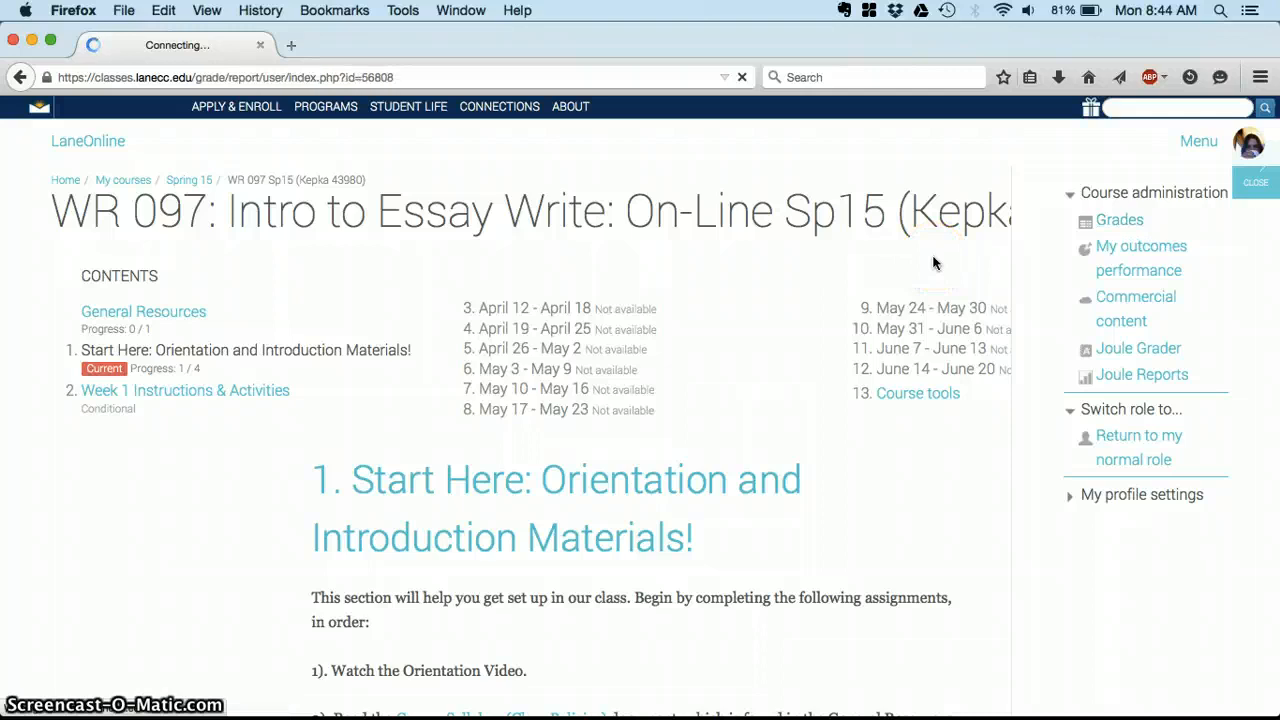
pyautogui.click(1119, 219)
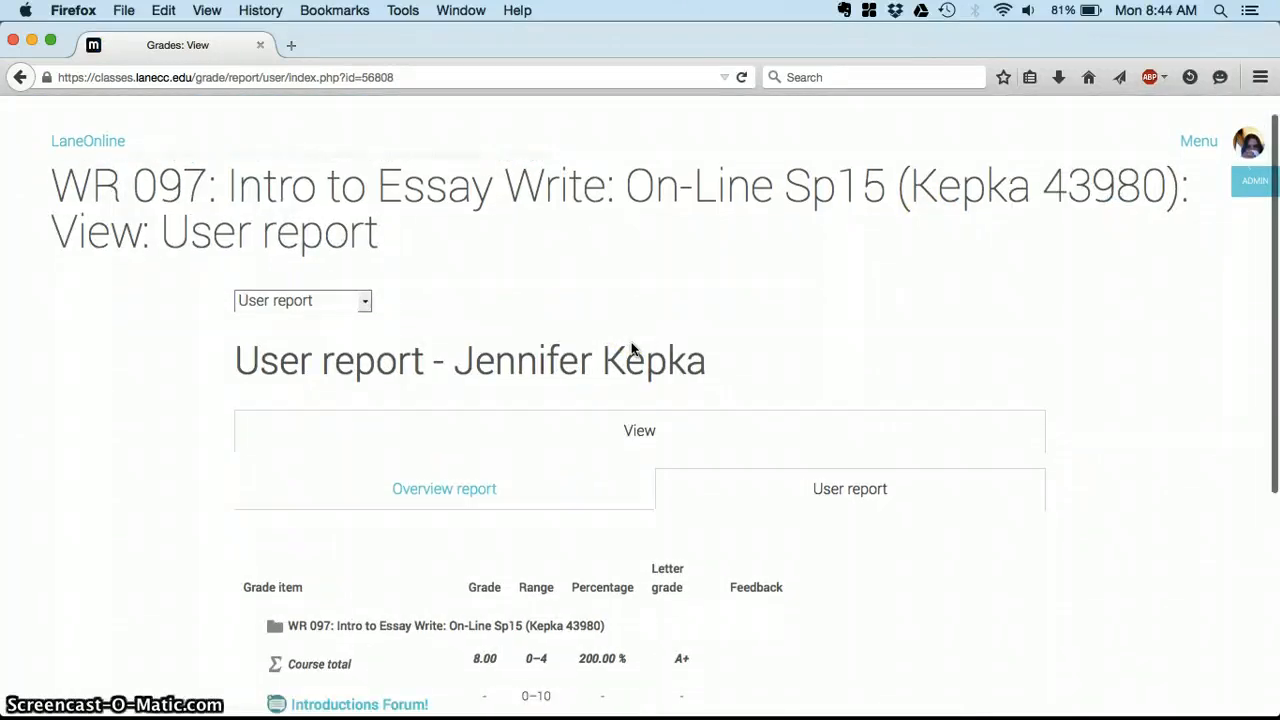
pyautogui.scroll(-3)
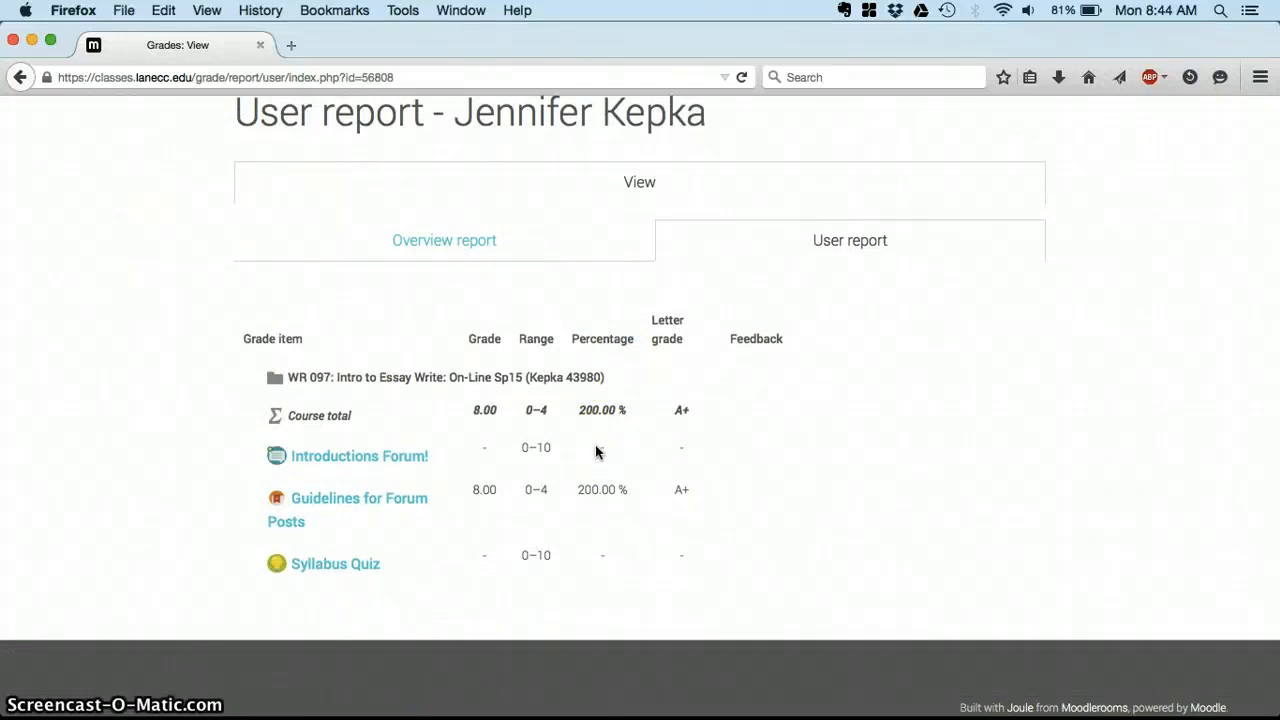
pyautogui.click(615, 521)
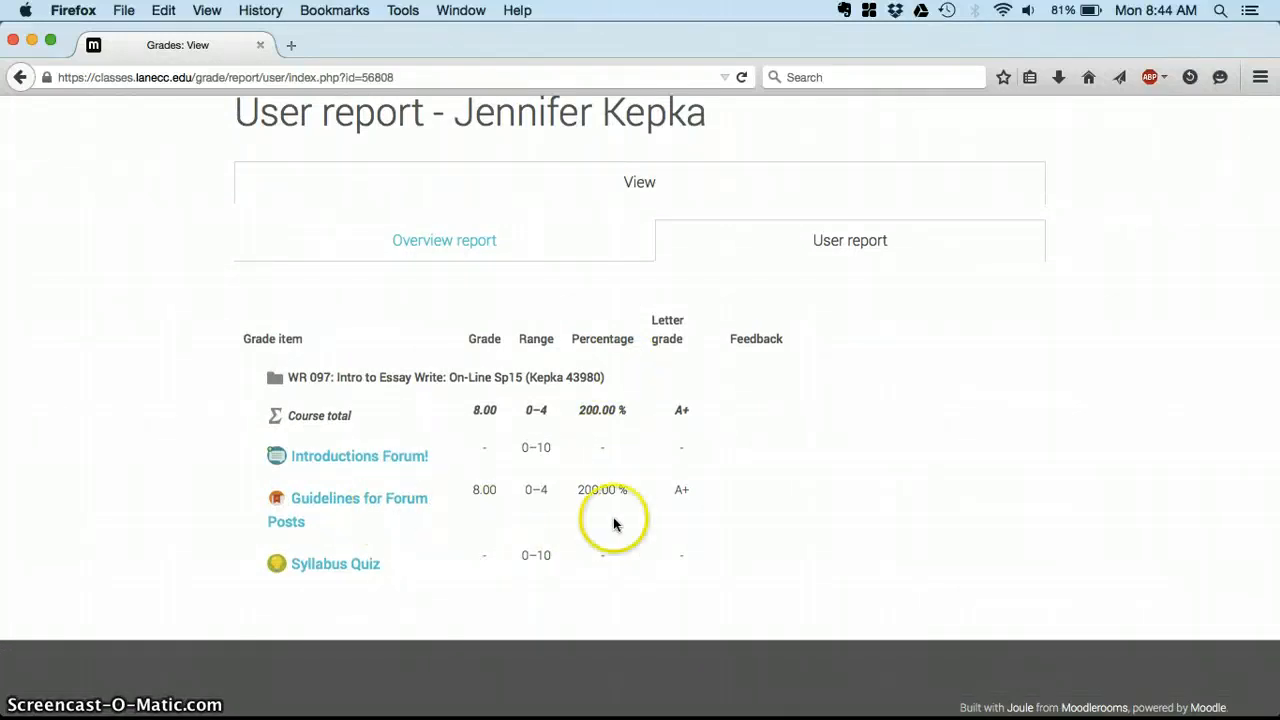
pyautogui.moveTo(520, 497)
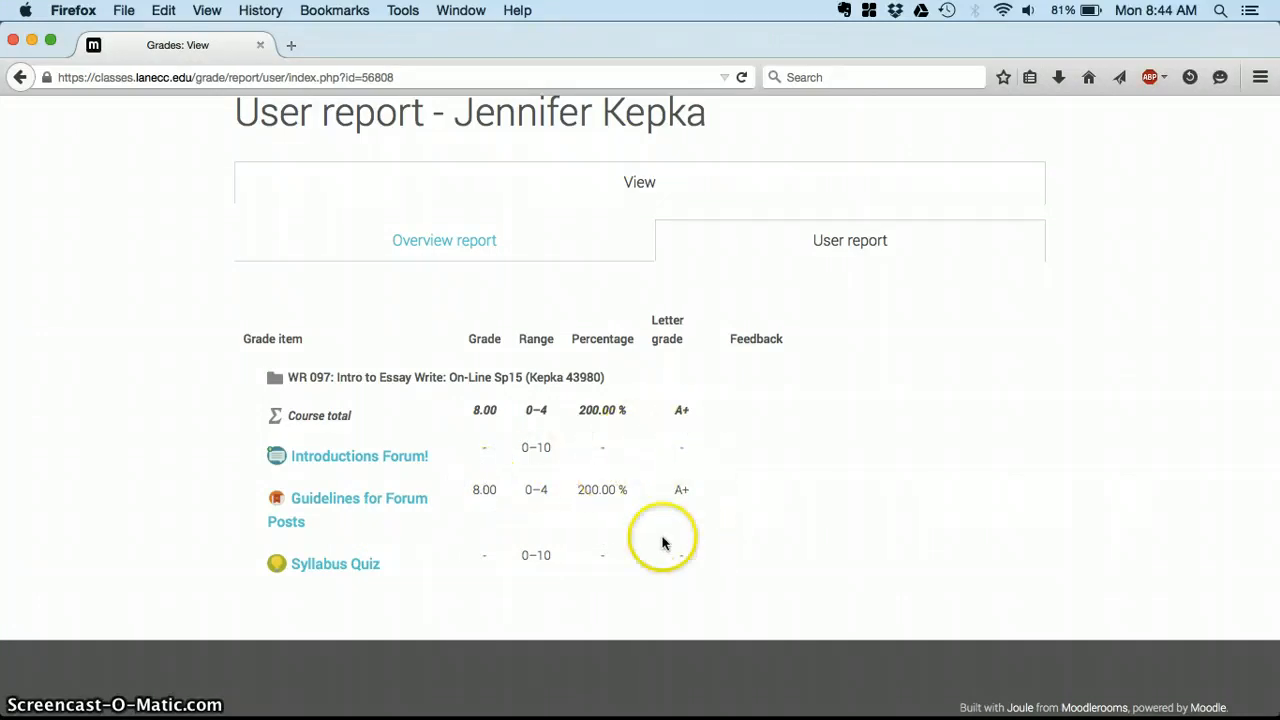
pyautogui.moveTo(472, 450)
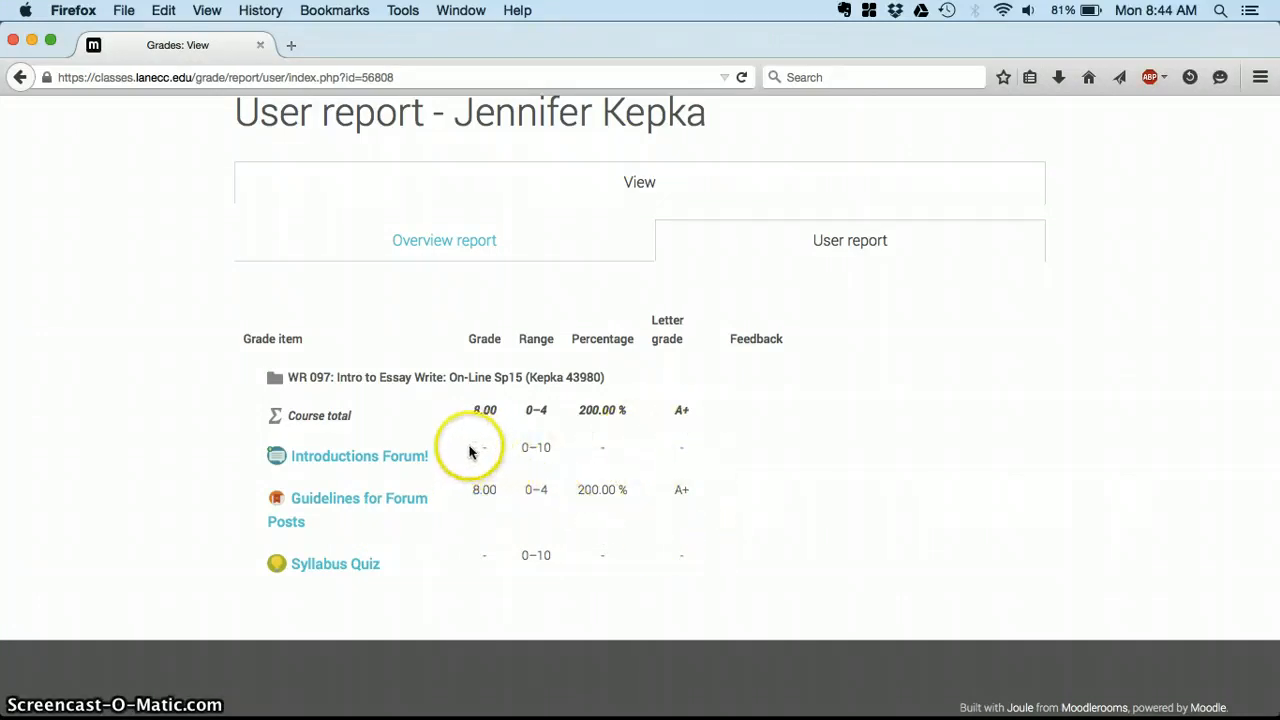
pyautogui.moveTo(685, 455)
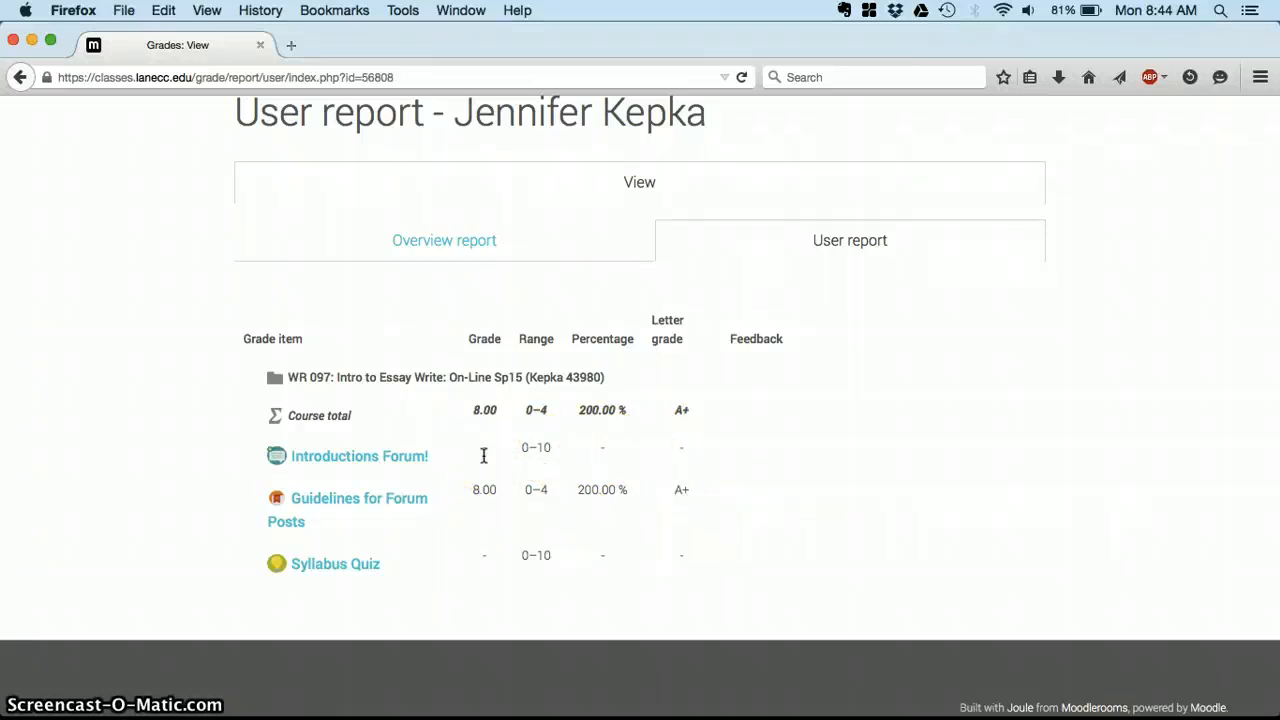
pyautogui.moveTo(535, 460)
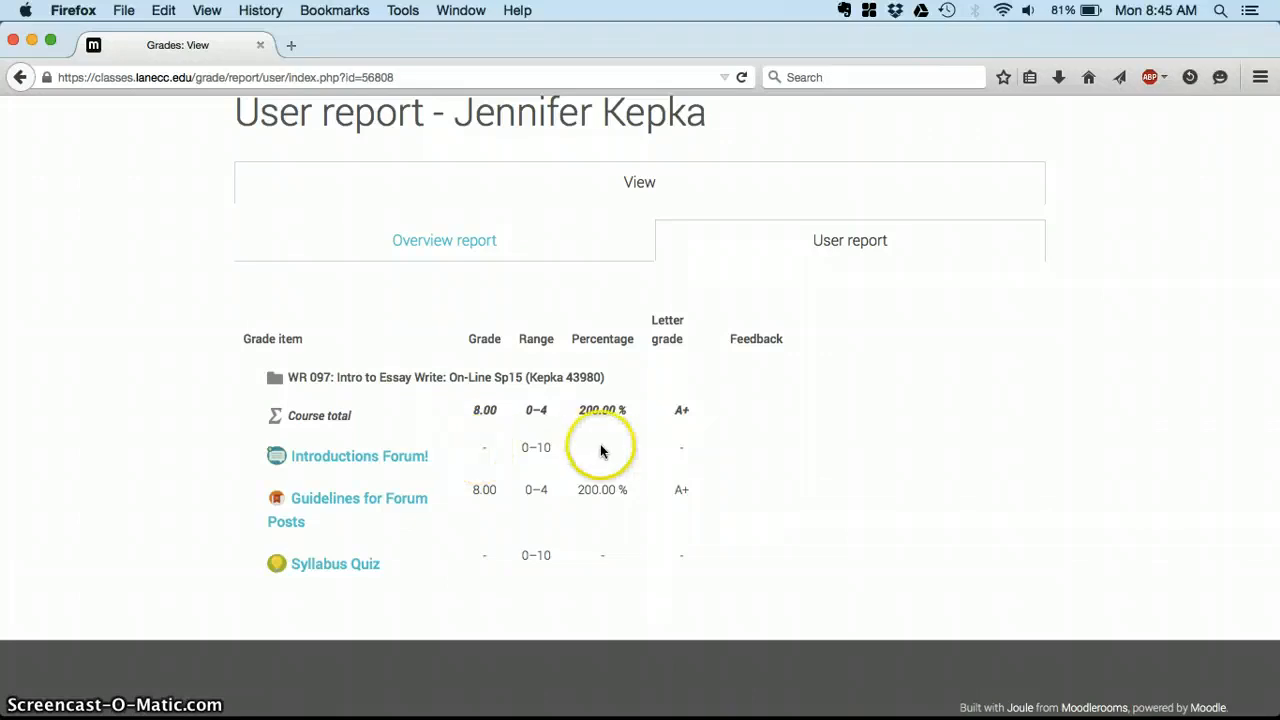
pyautogui.moveTo(685, 452)
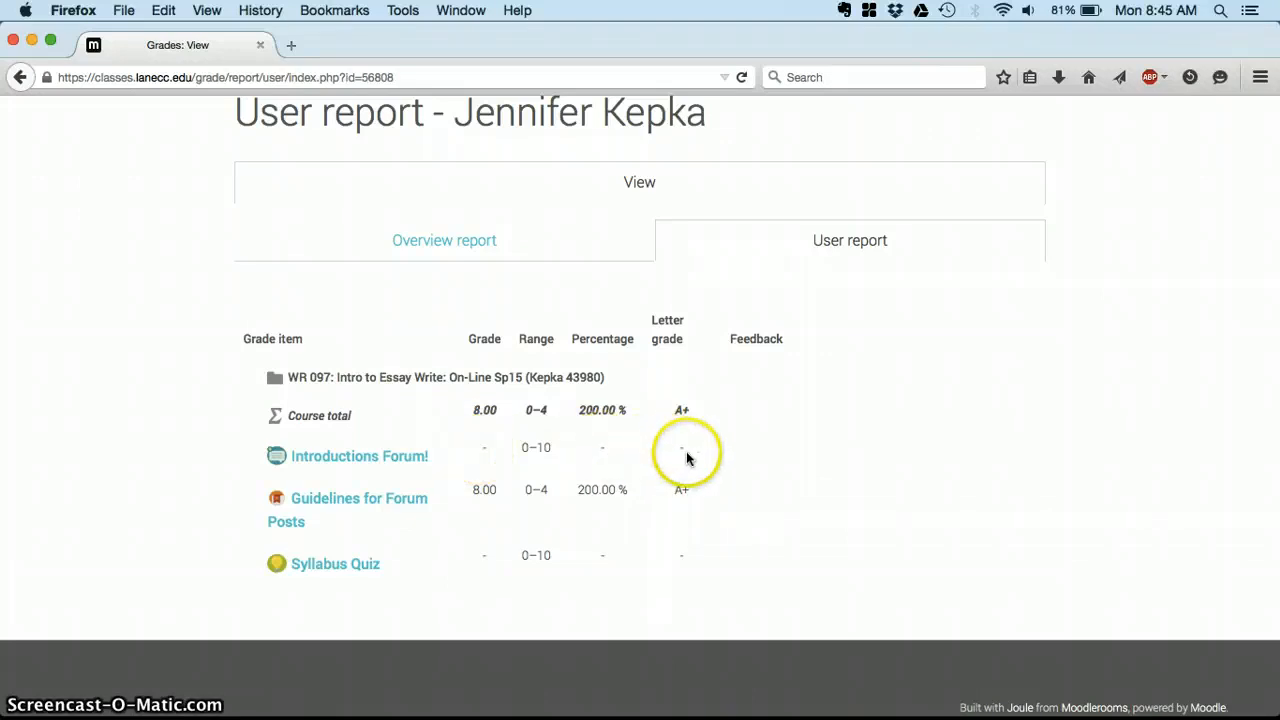
pyautogui.moveTo(665, 448)
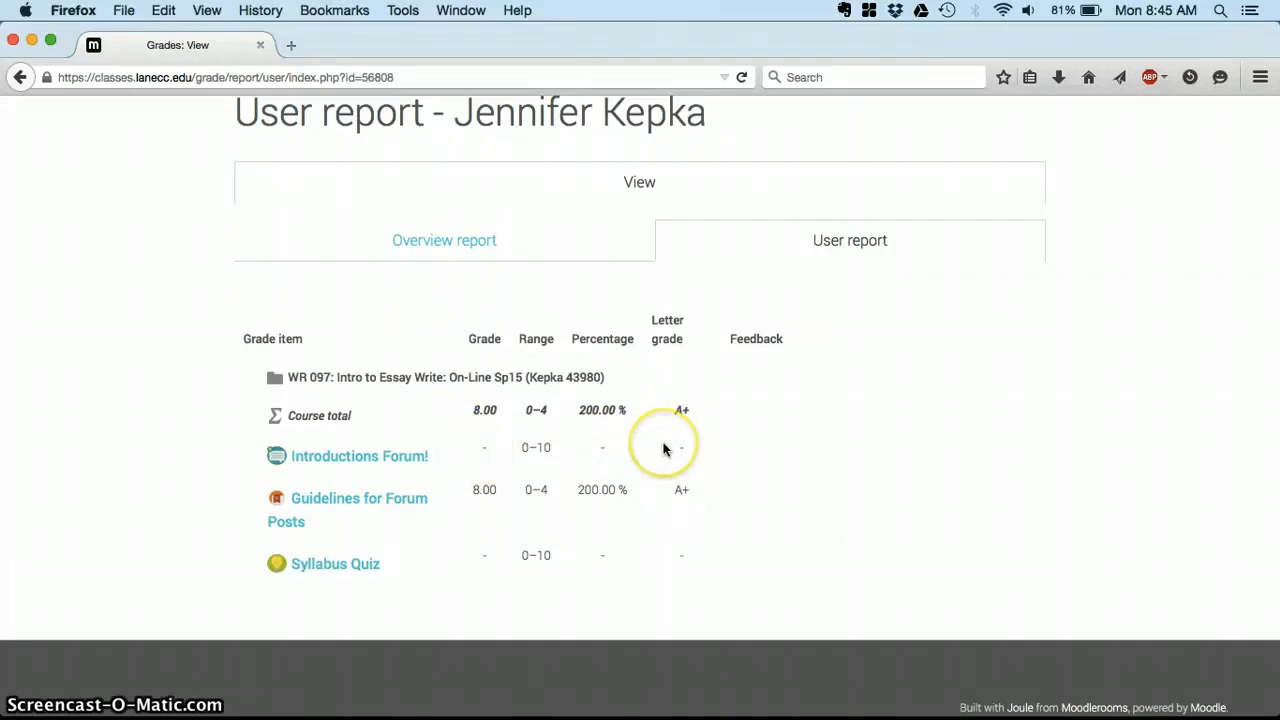
pyautogui.moveTo(618, 446)
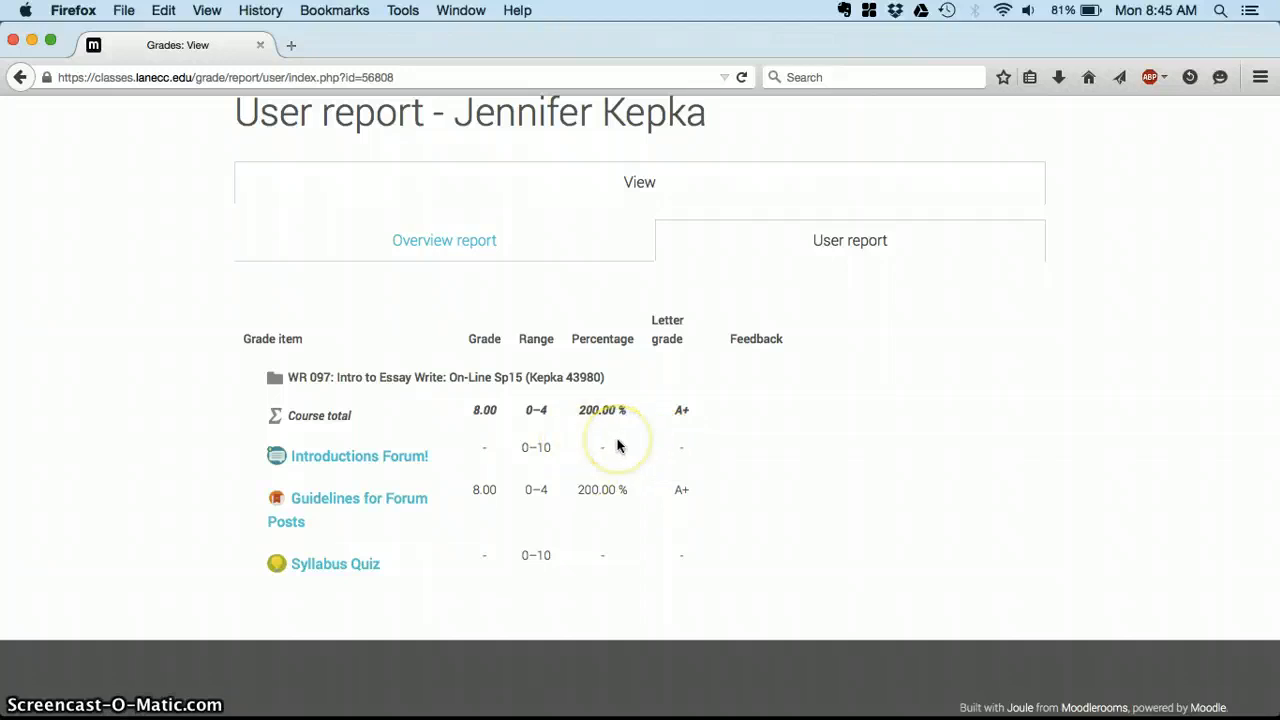
pyautogui.moveTo(708, 440)
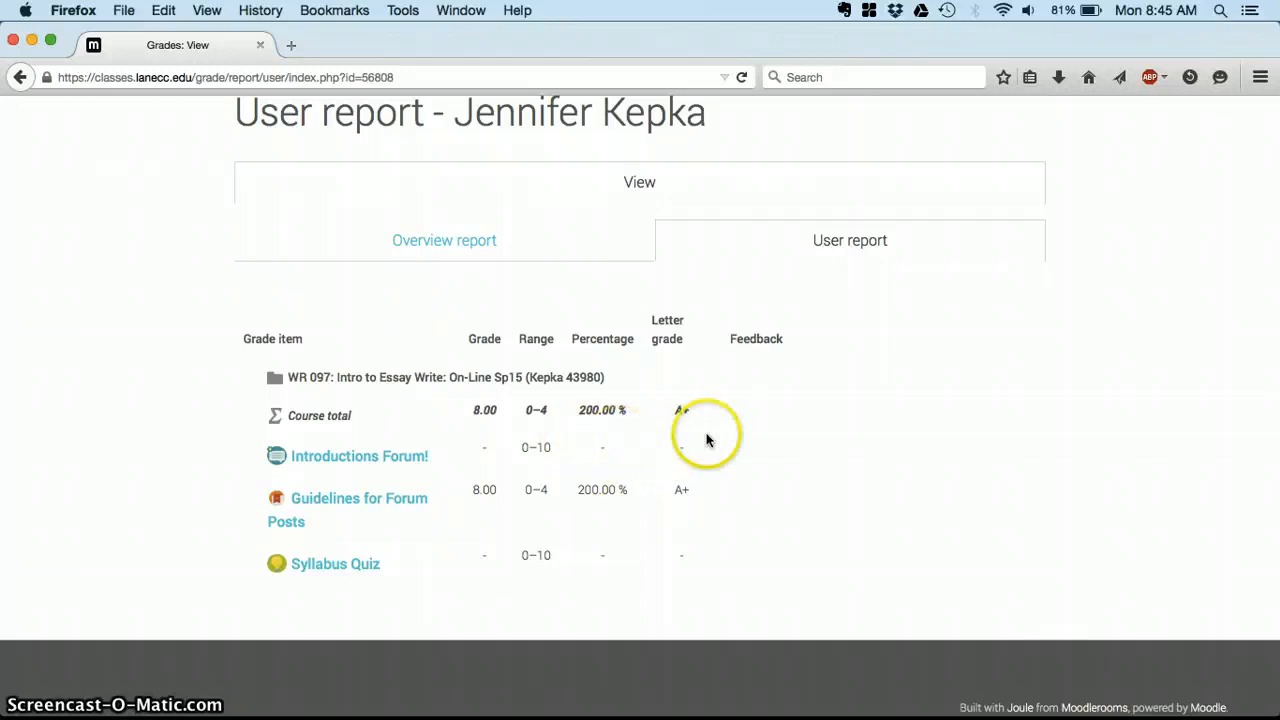
pyautogui.moveTo(823, 415)
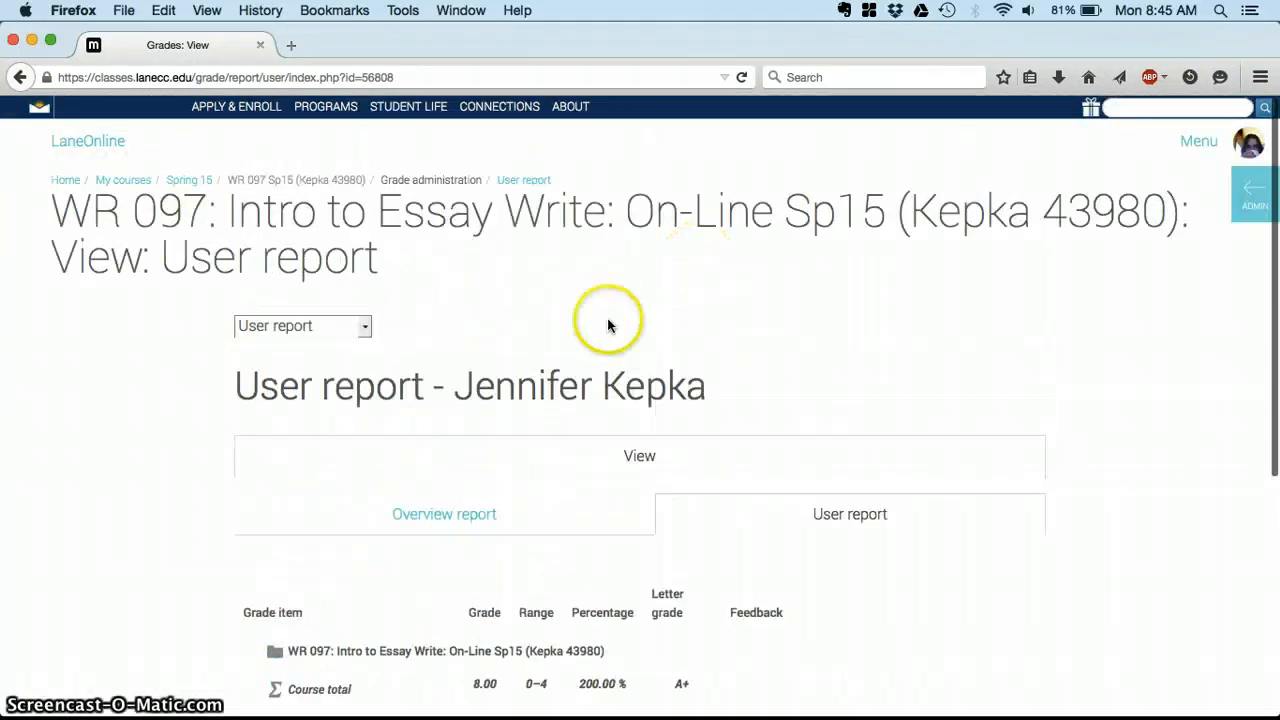
pyautogui.moveTo(325, 185)
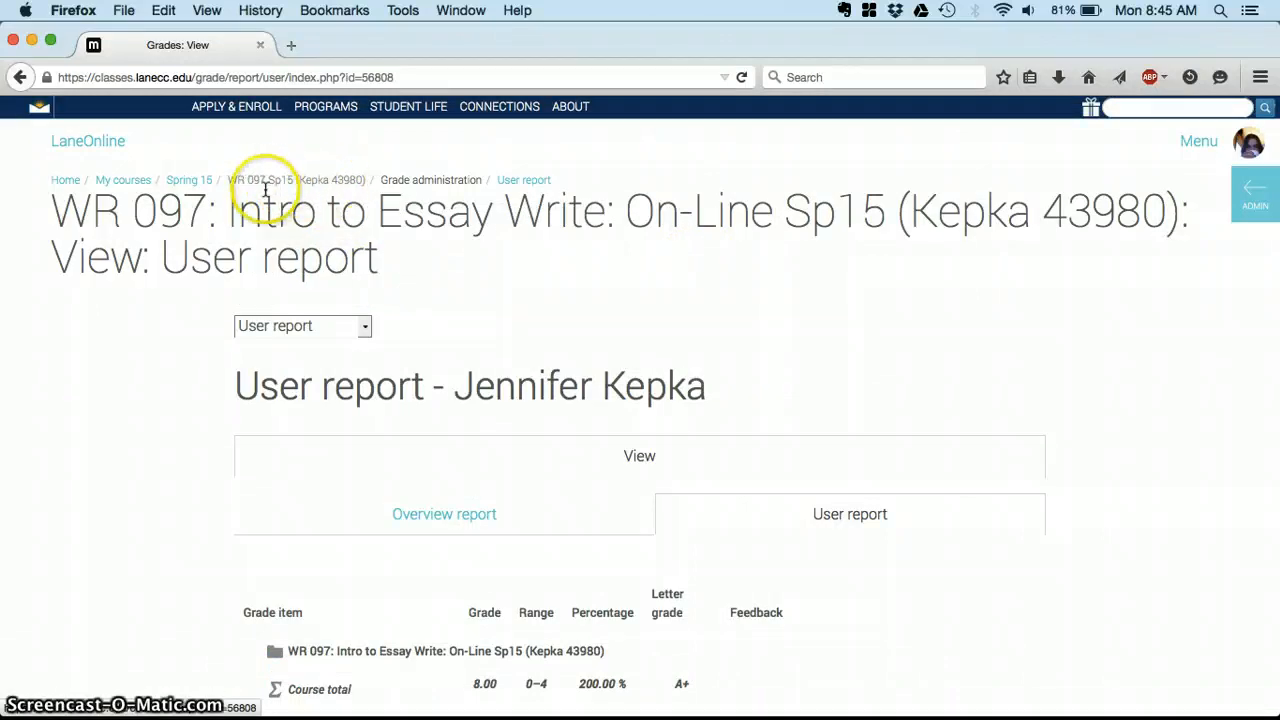
pyautogui.moveTo(293, 191)
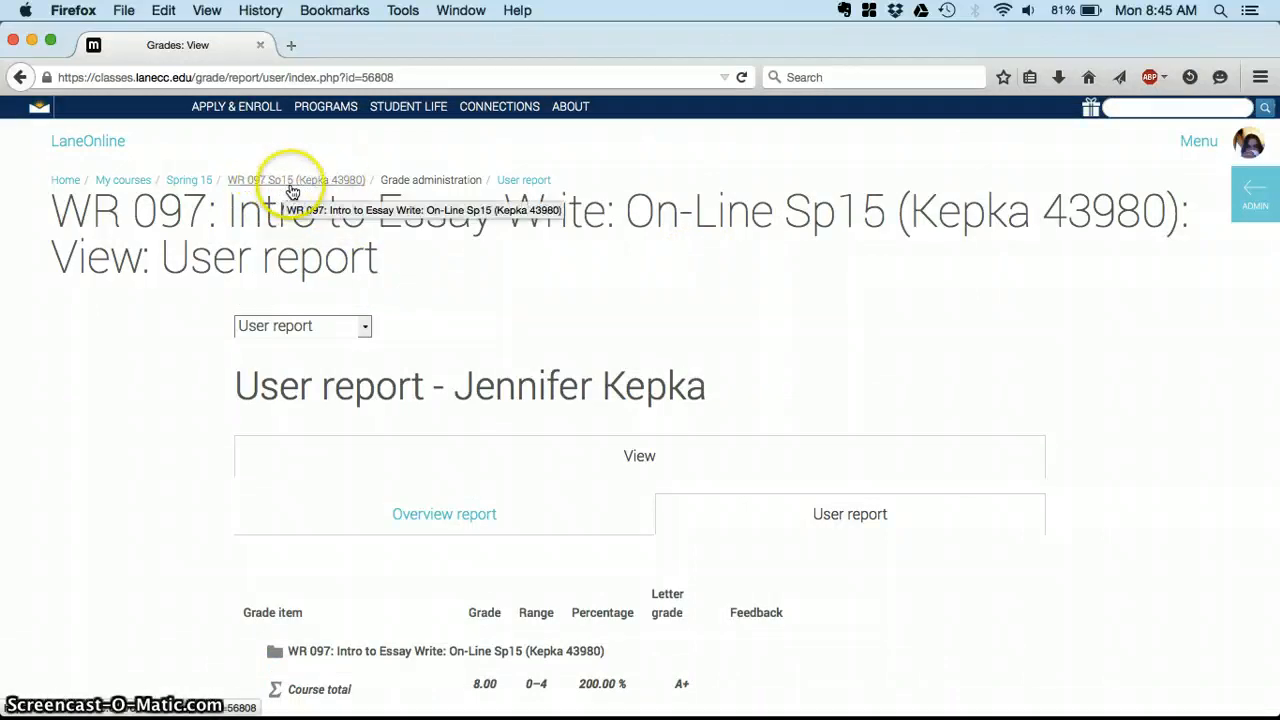
# Follow the WR 097 breadcrumb back to the course page showing Start Here at 1 of 4
pyautogui.click(295, 180)
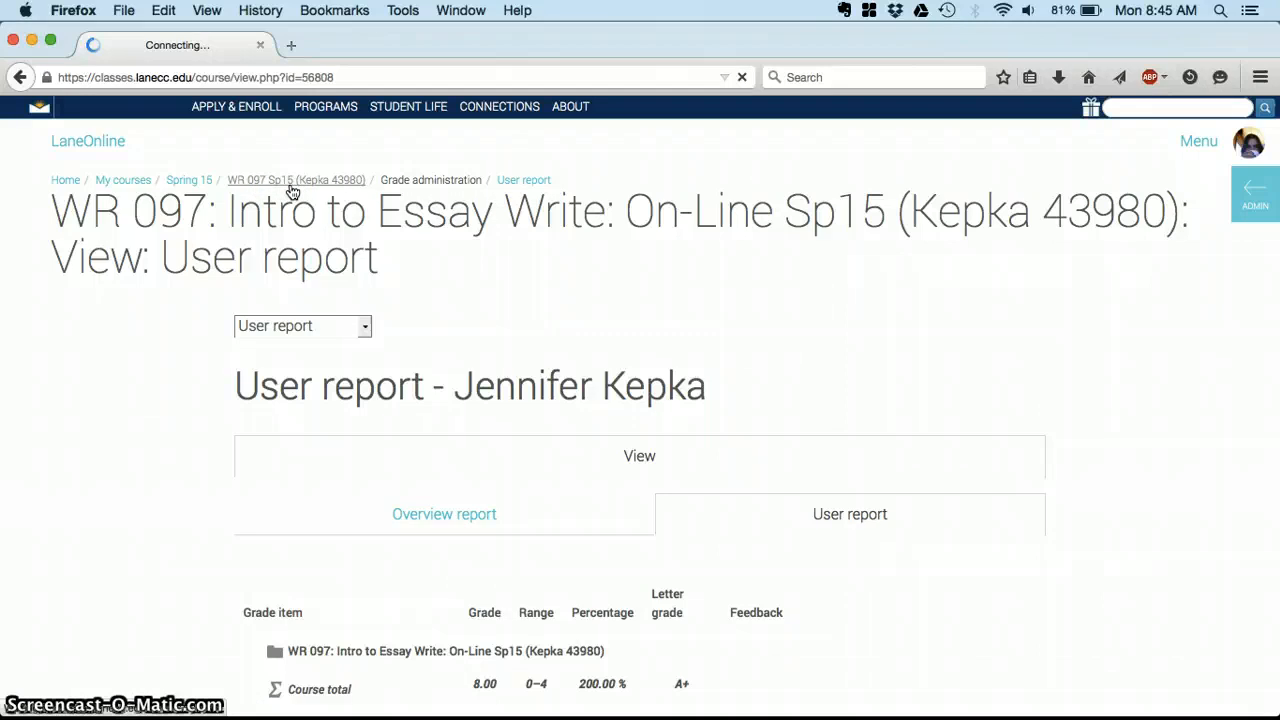
pyautogui.click(296, 180)
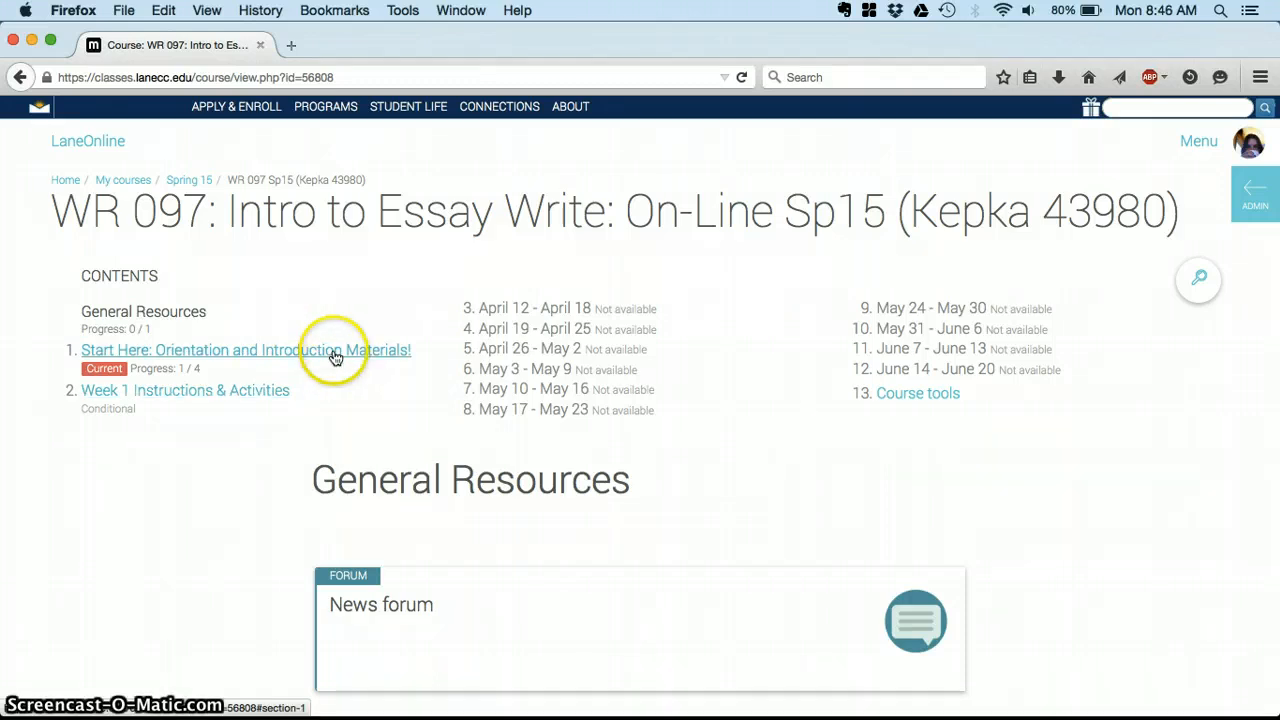
# Reopen the Start Here section and view its six-step list, including the Syllabus Quiz step
pyautogui.click(246, 350)
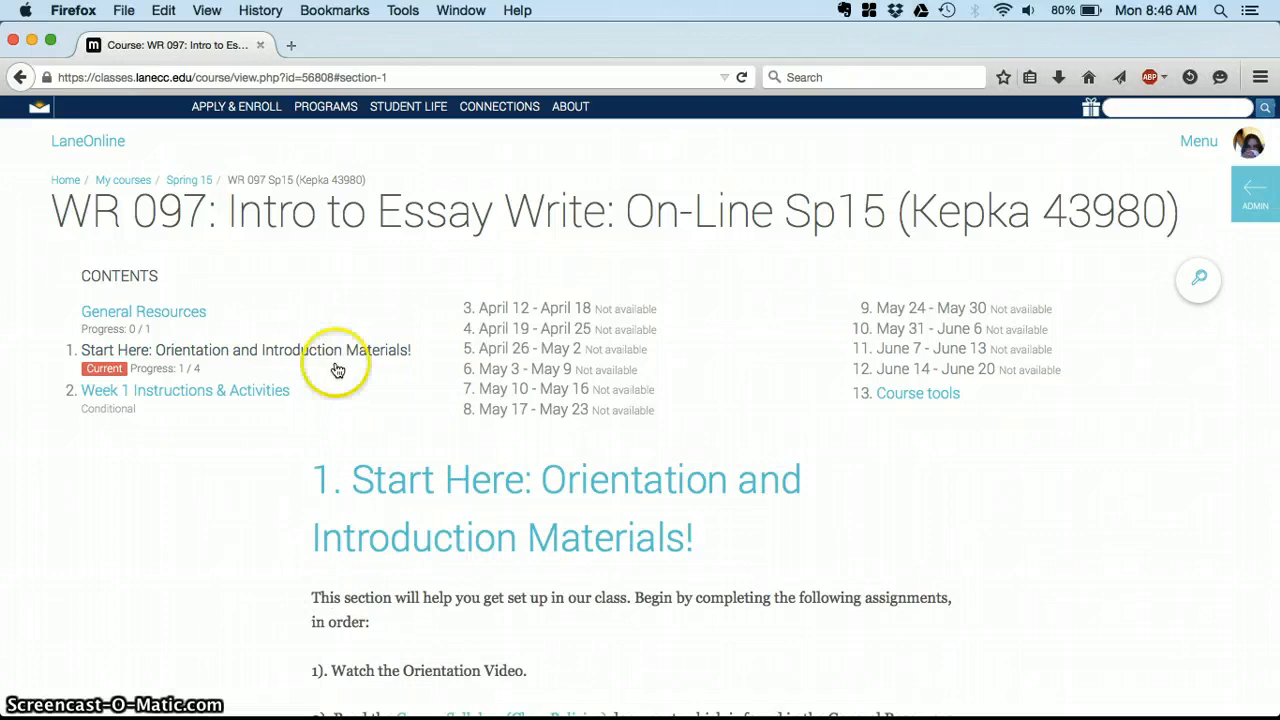
pyautogui.scroll(-3)
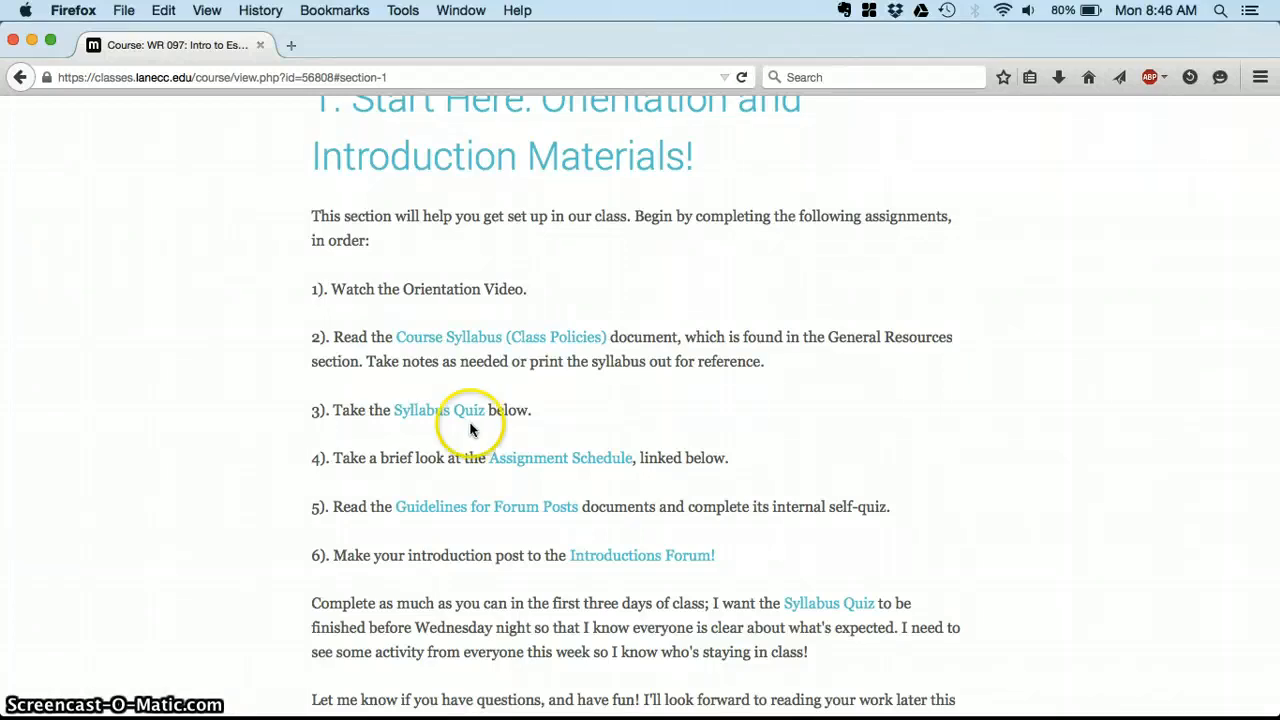
pyautogui.moveTo(438, 410)
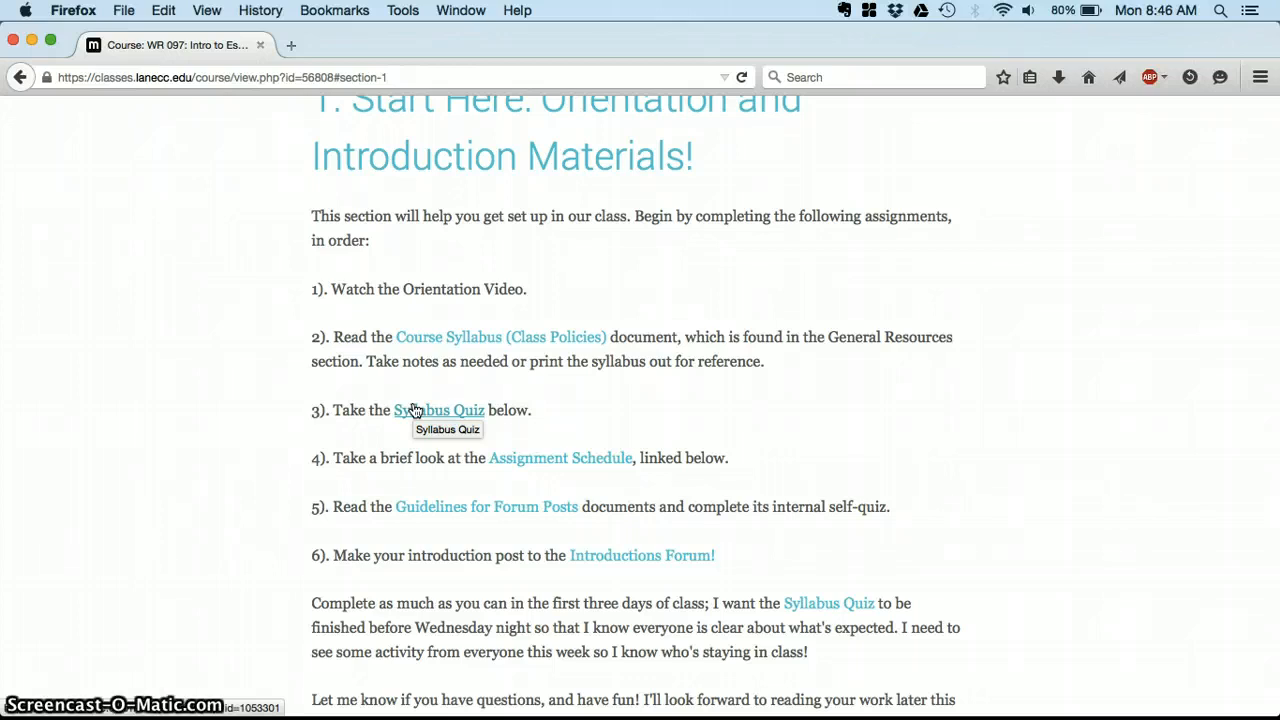
pyautogui.moveTo(533, 420)
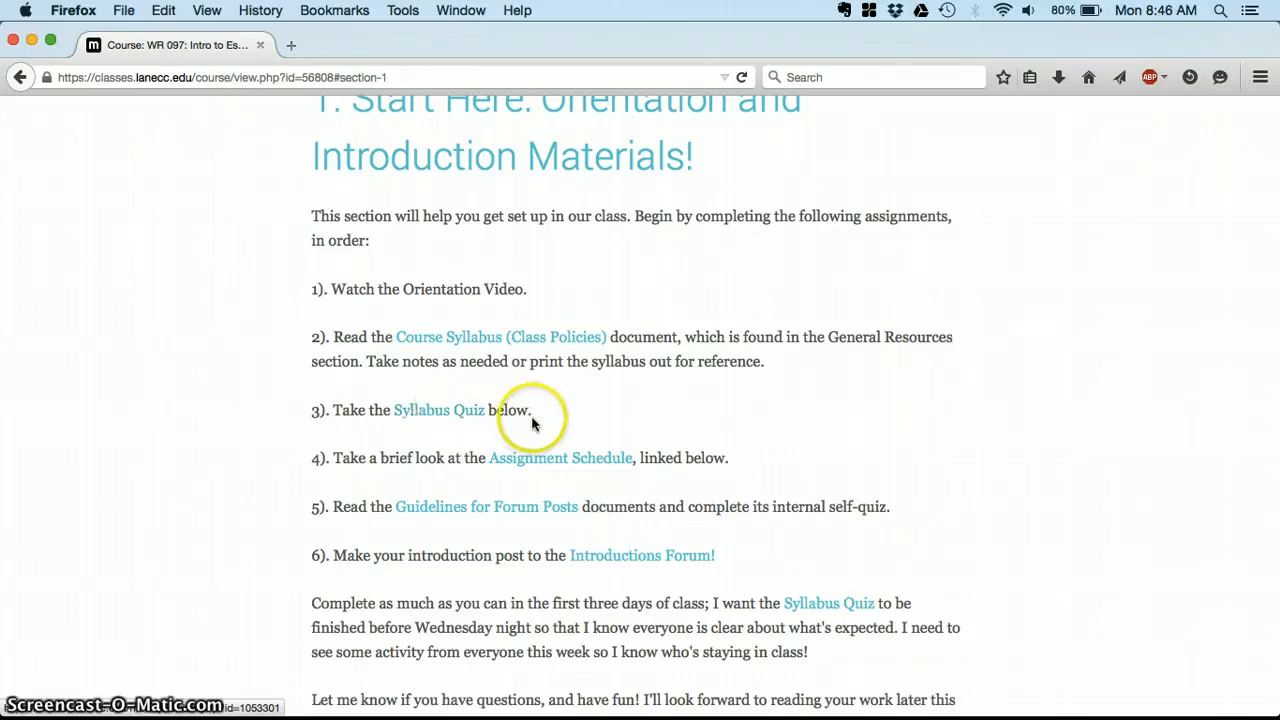